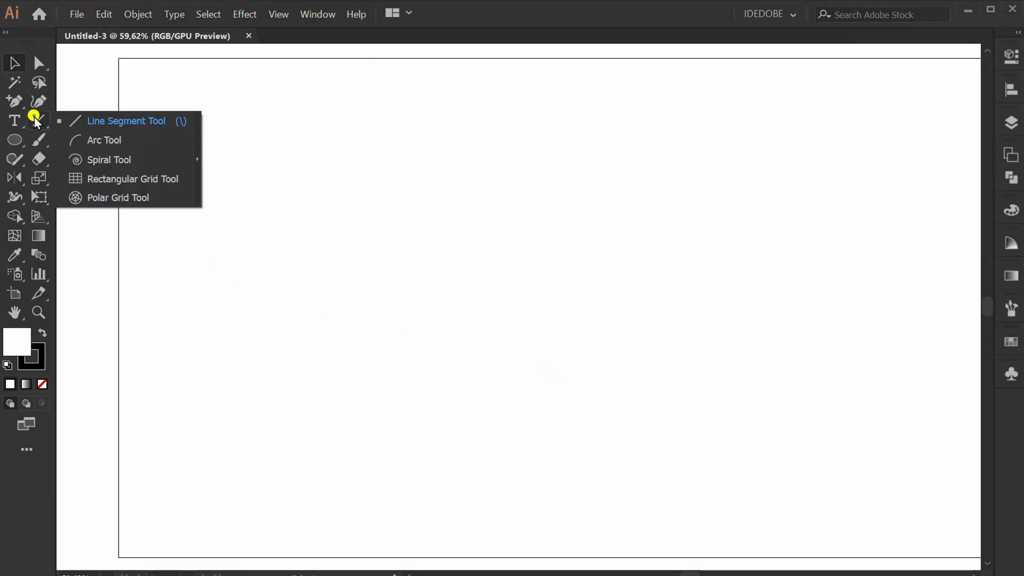
Draw equal-length horizontal and vertical lines and centre them on each other.
left_click(126, 121)
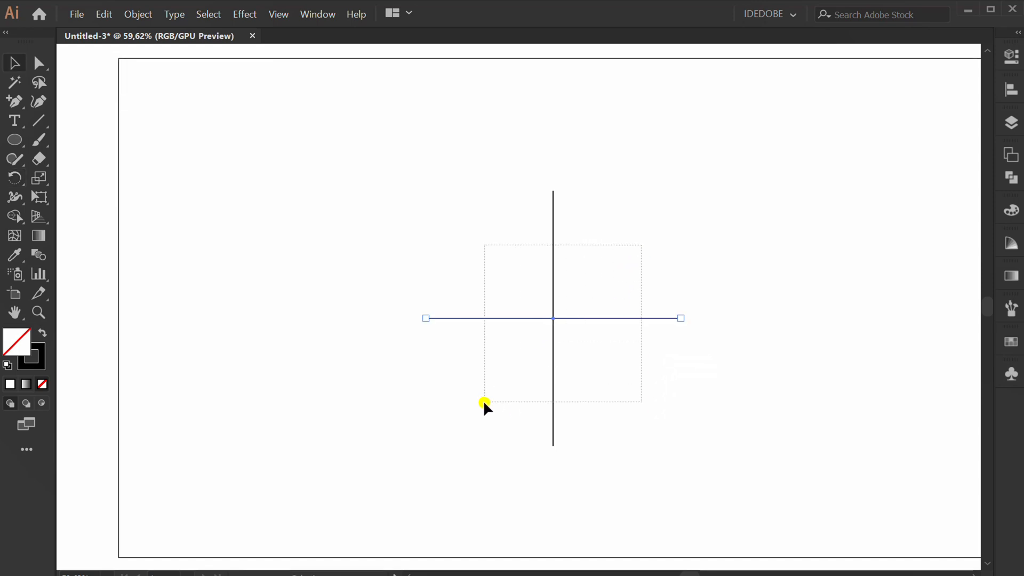
left_click(851, 117)
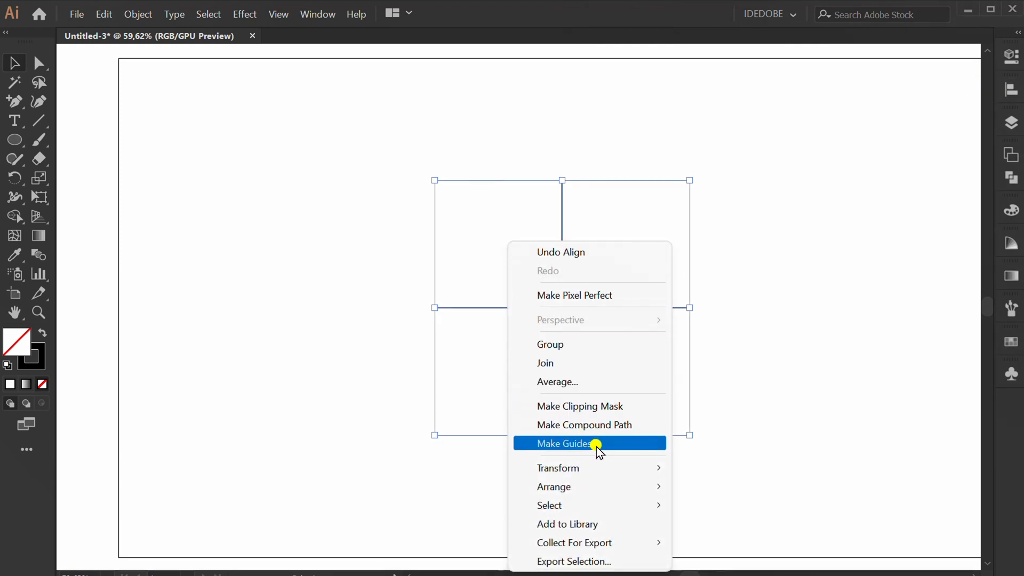
Convert the crossing lines to guides and add a centred 70×140 pt rectangle.
left_click(563, 443)
type("140")
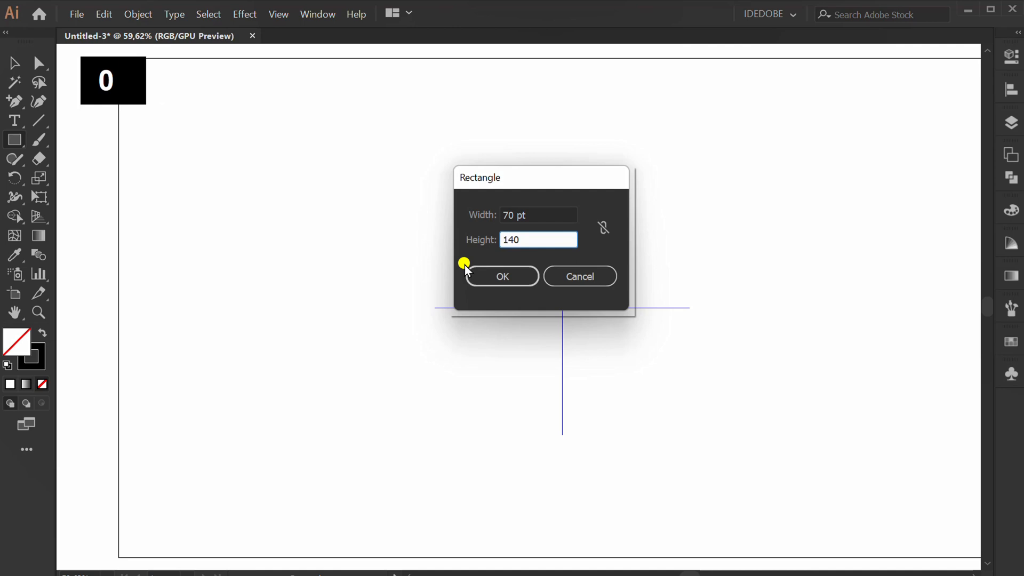
left_click(501, 276)
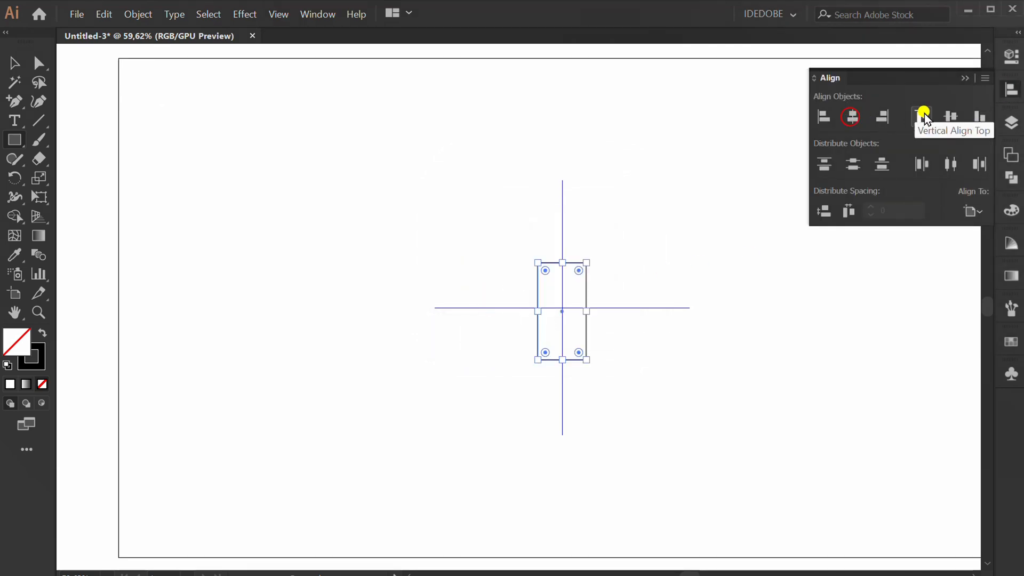
left_click(923, 116)
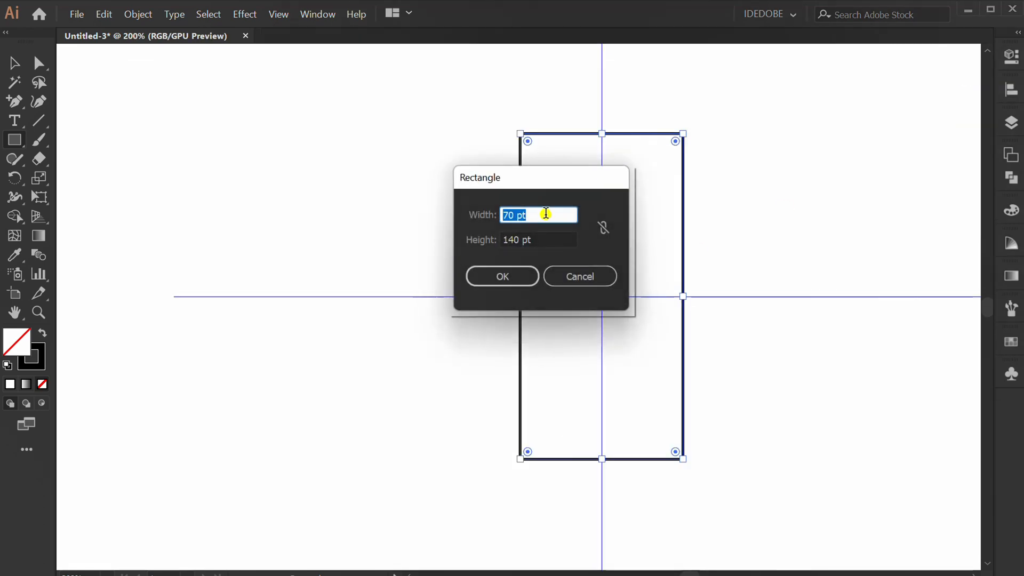
Add top-aligned 50×140 pt columns on the left and right of the centre rectangle.
type("50")
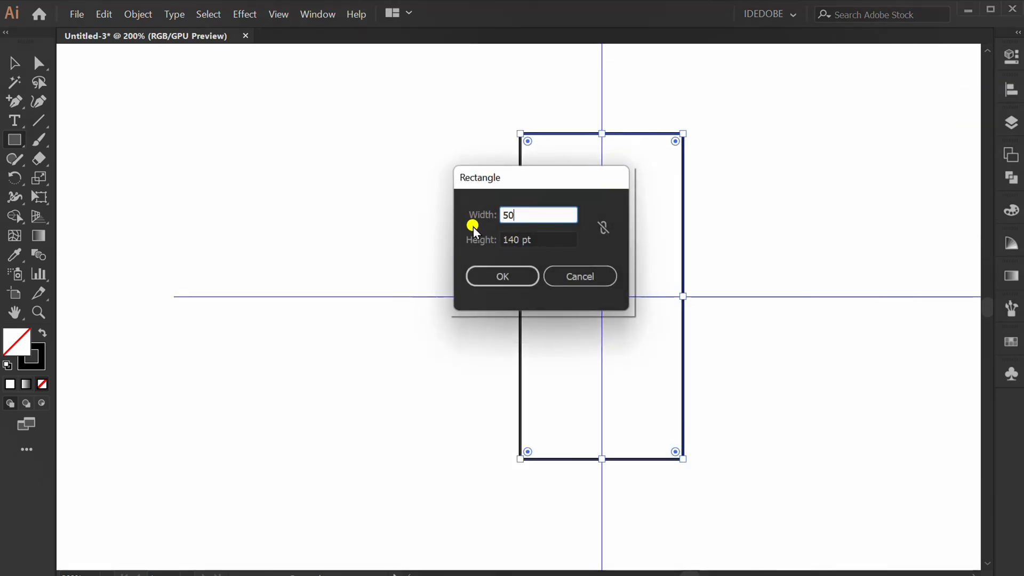
left_click(502, 276)
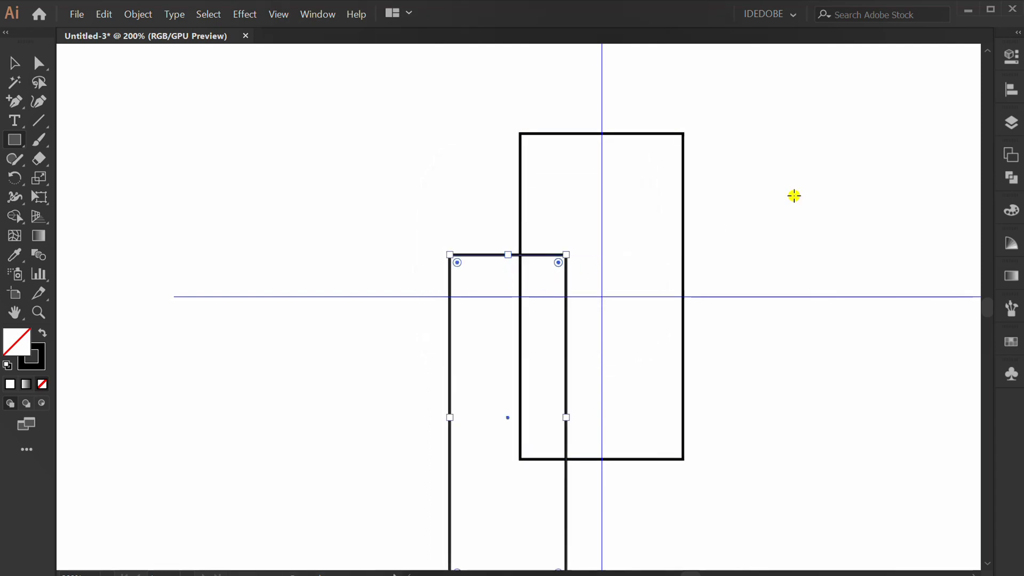
left_click(853, 116)
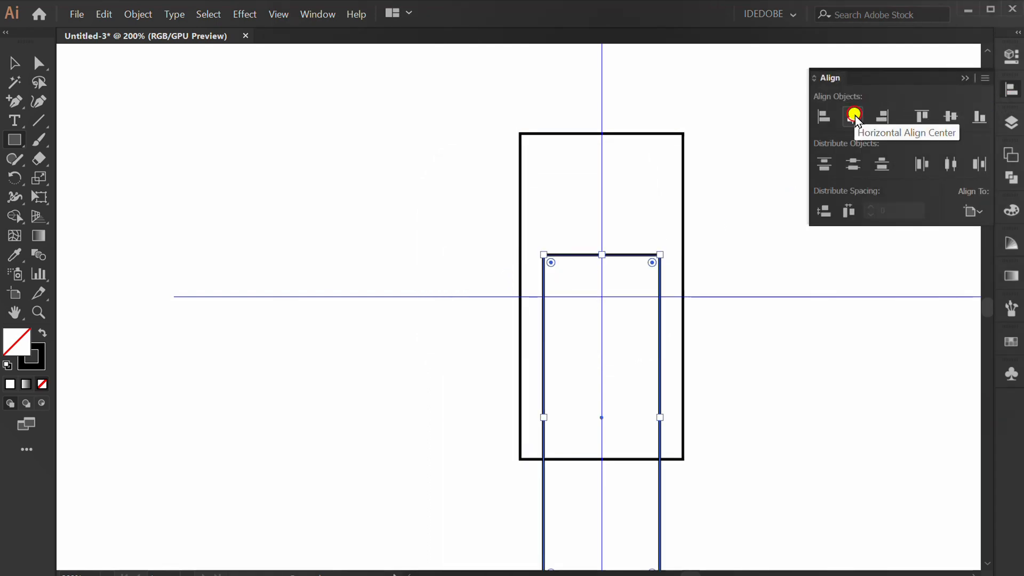
left_click(853, 116)
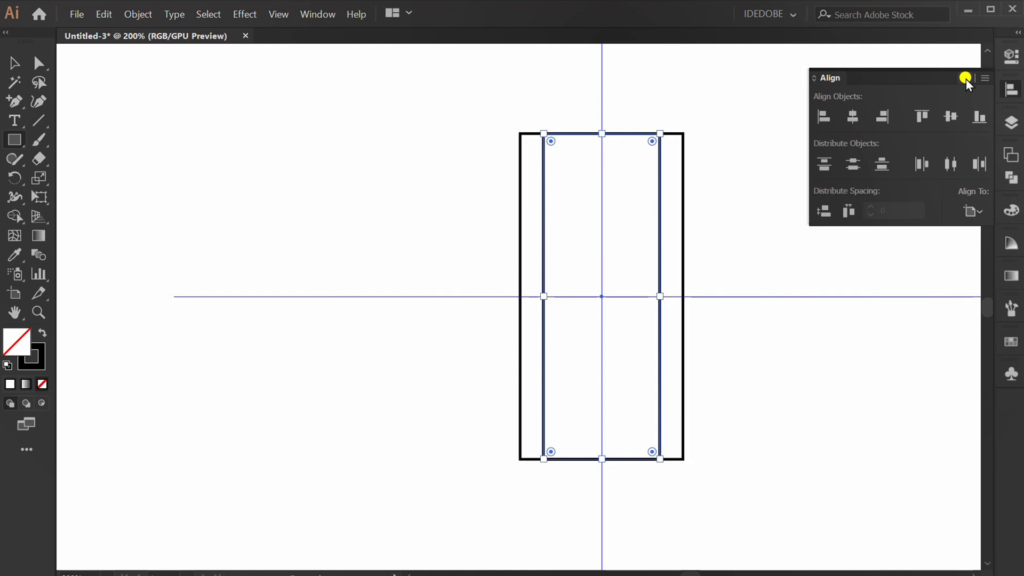
left_click(966, 77)
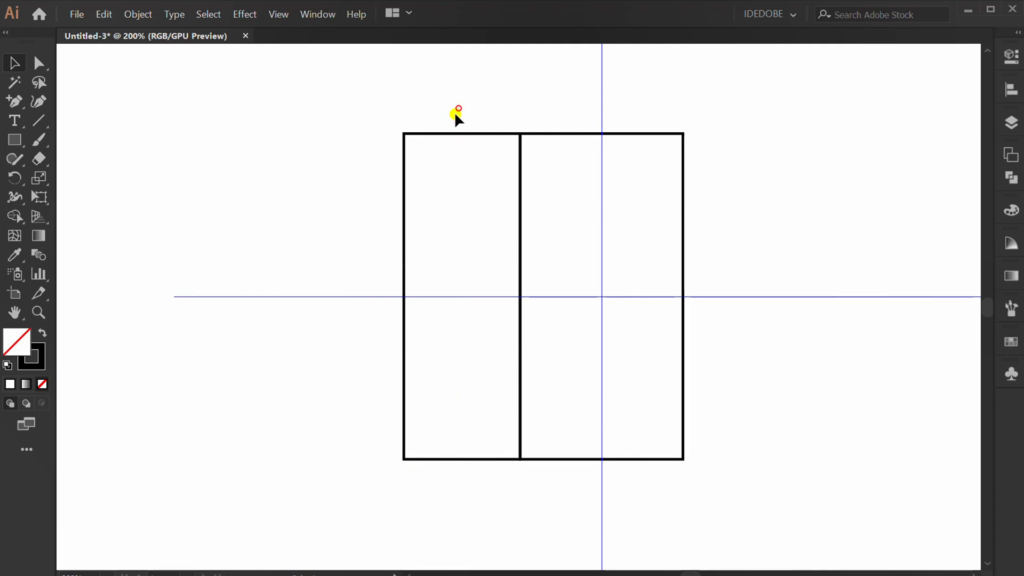
left_click(462, 297)
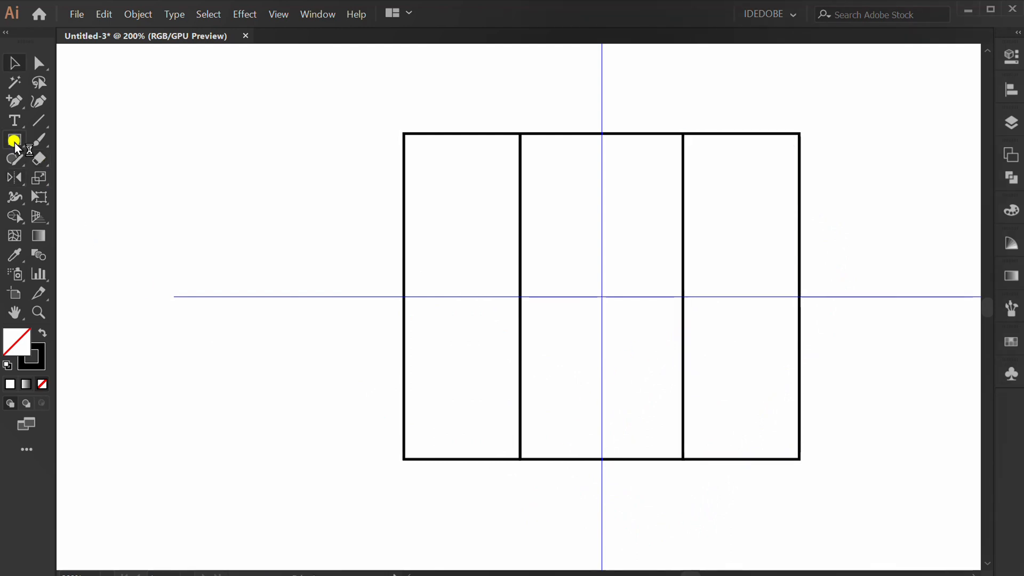
Create an aligned, rounded 190×20 pt band and a tapered base below the columns.
left_click(333, 235)
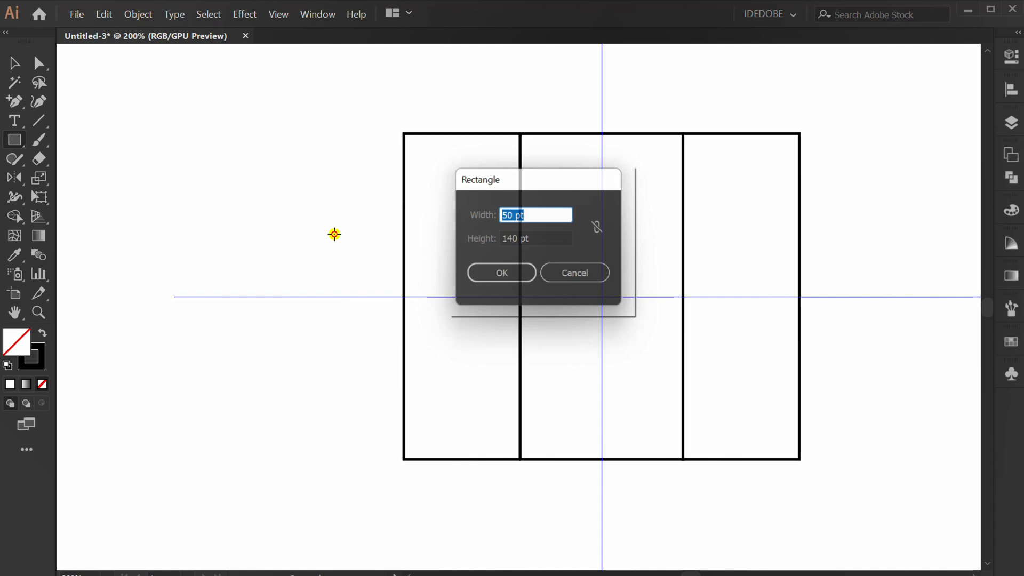
type("190")
left_click(536, 238)
type("20")
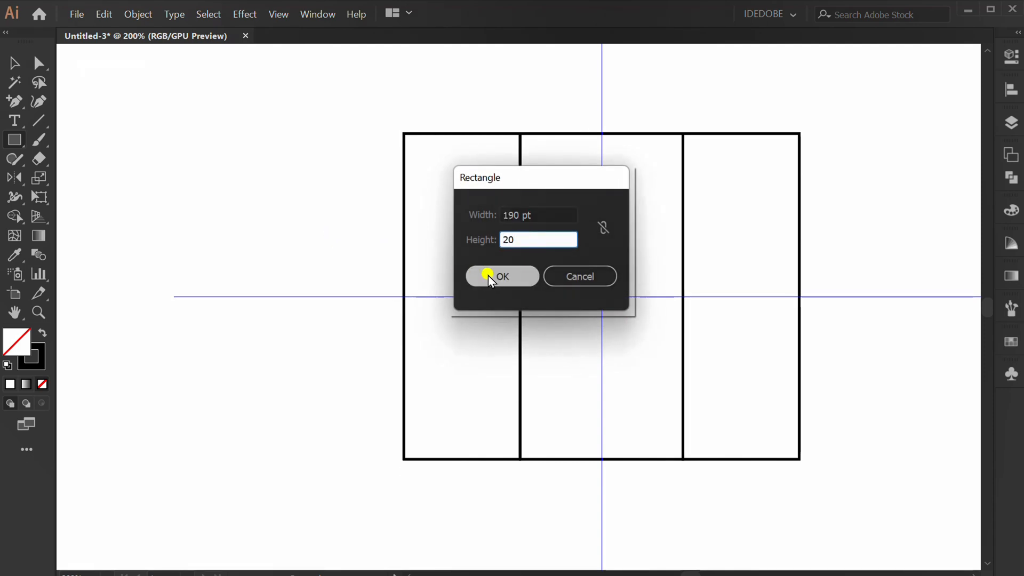
left_click(501, 275)
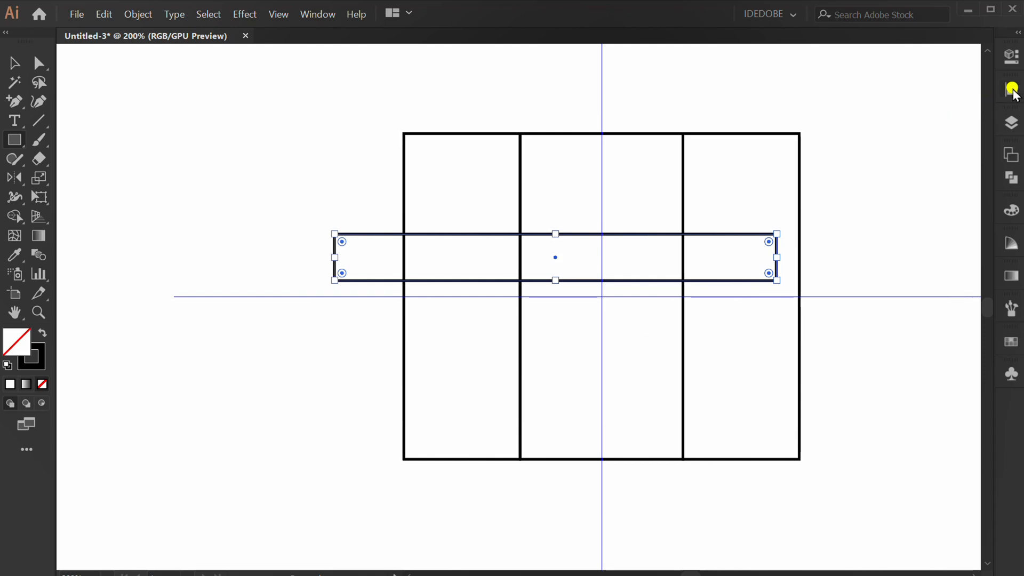
left_click(1010, 90)
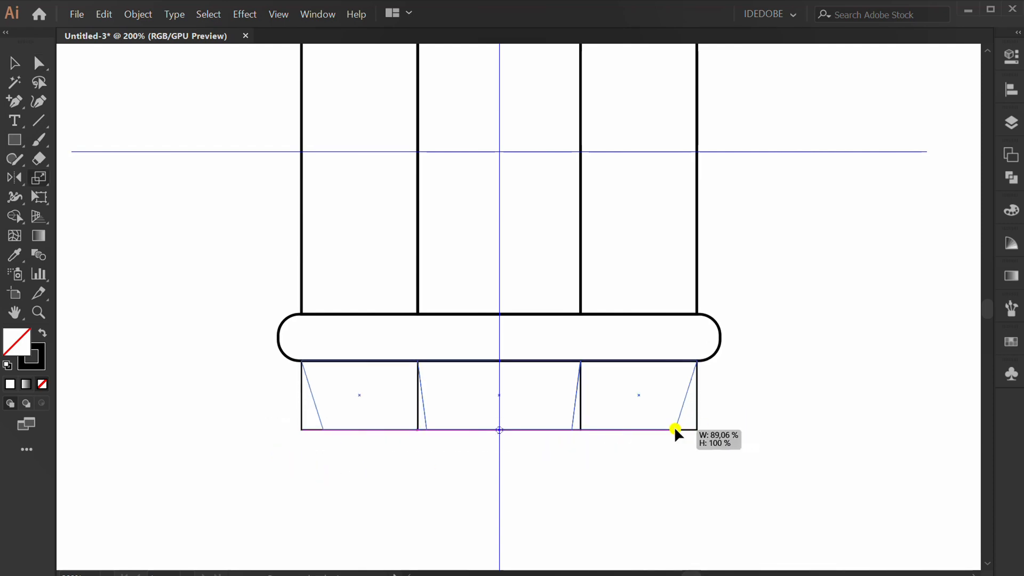
key("v")
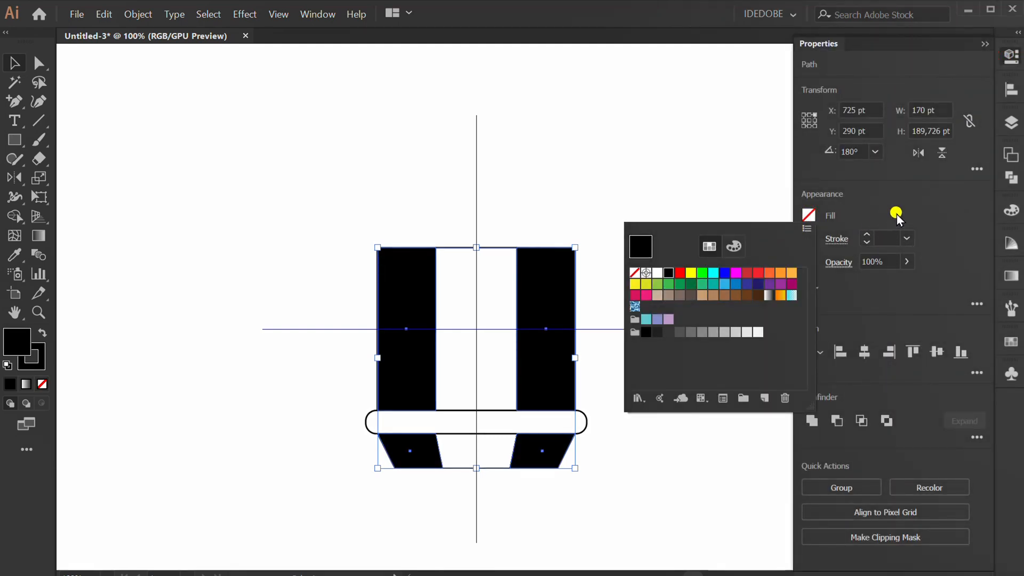
Fill the side stripes black with no stroke, and the centre column dark grey.
left_click(623, 493)
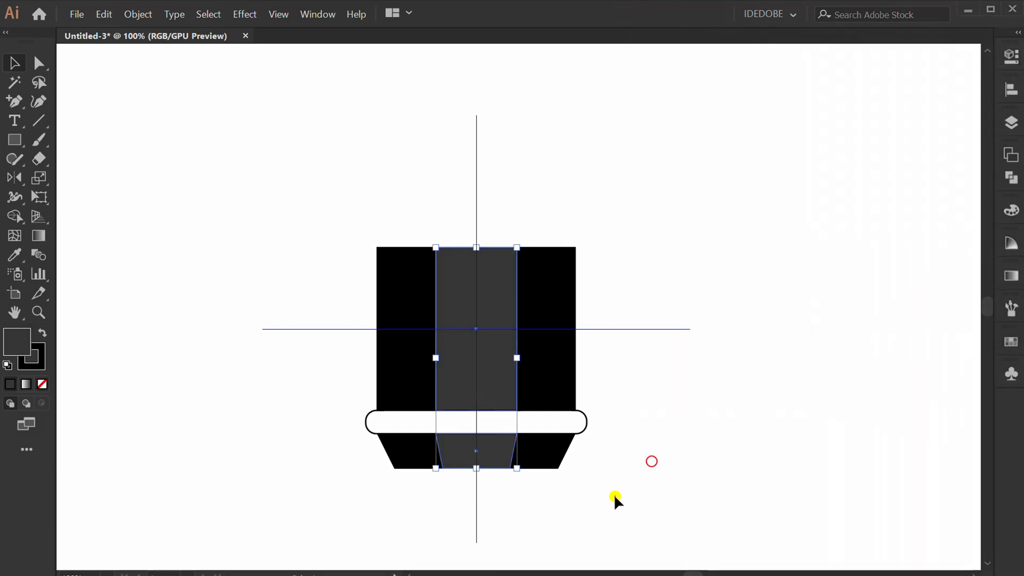
left_click(476, 421)
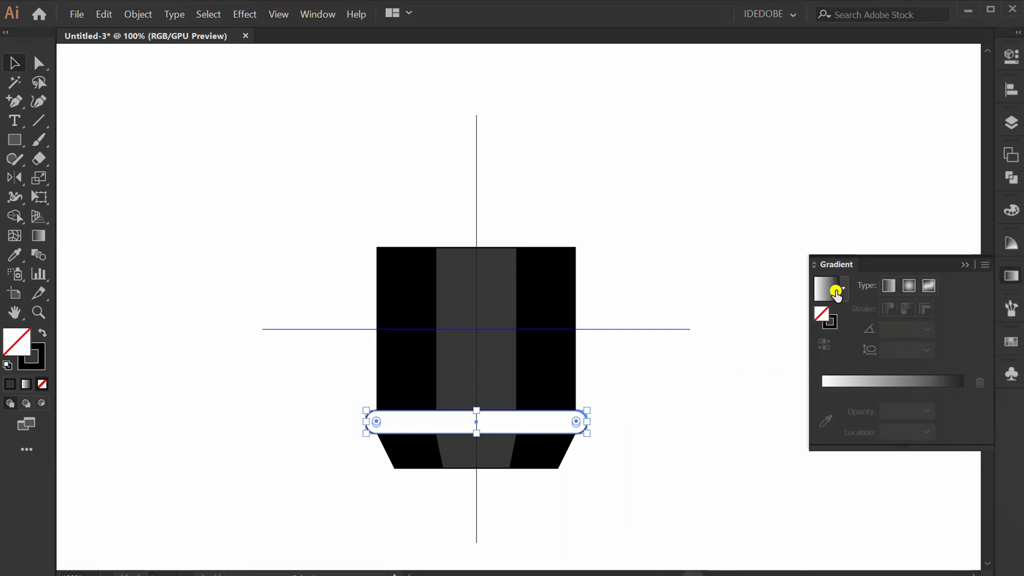
Fill the crossbar with a beige-to-brown metallic gradient.
left_click(829, 288)
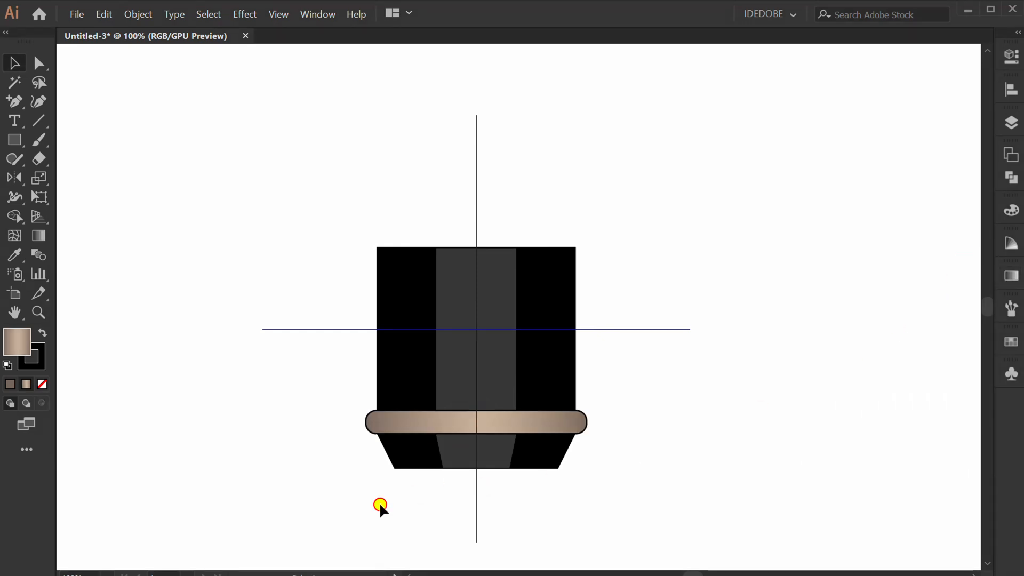
left_click(475, 422)
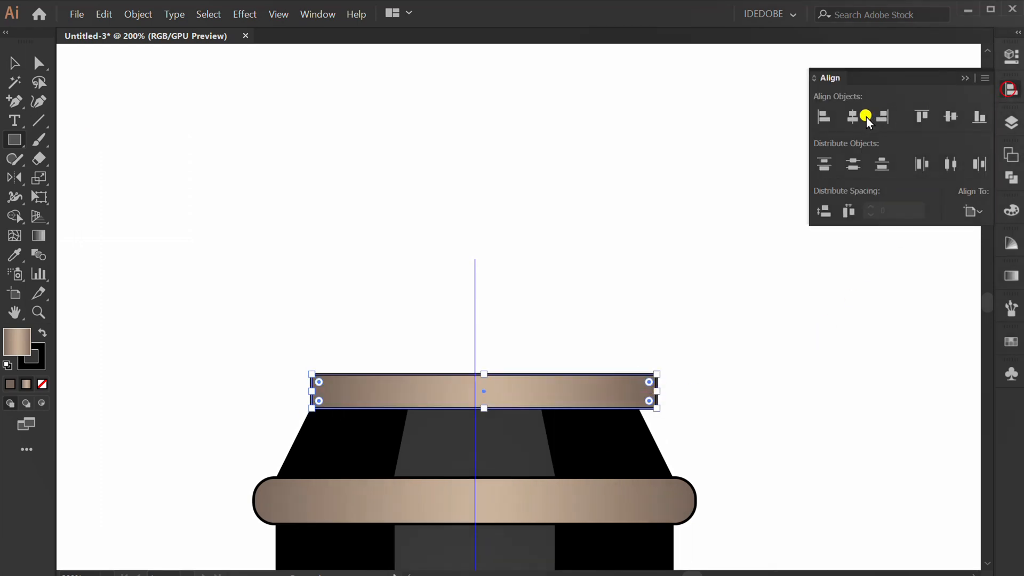
Centre the gradient top band horizontally on the body with rounded ends.
left_click(852, 116)
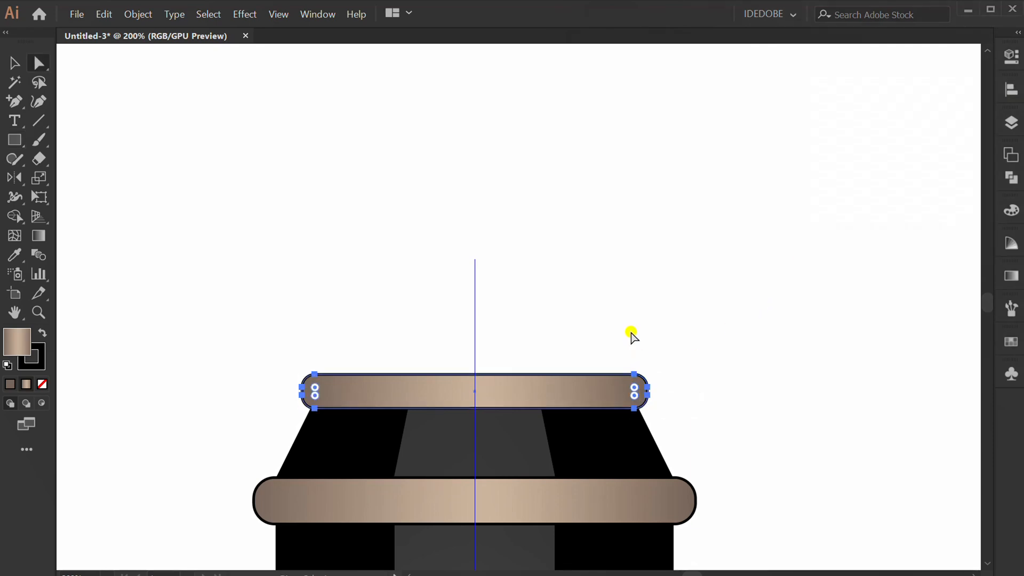
left_click(577, 328)
type("1")
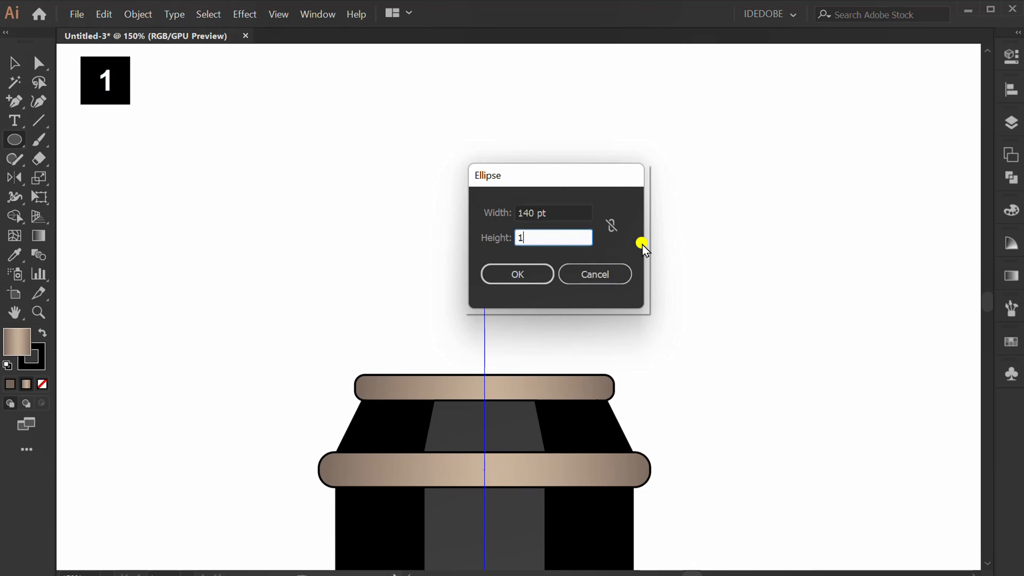
Create a 140×140 pt circle centred on the body above the upper band.
left_click(516, 274)
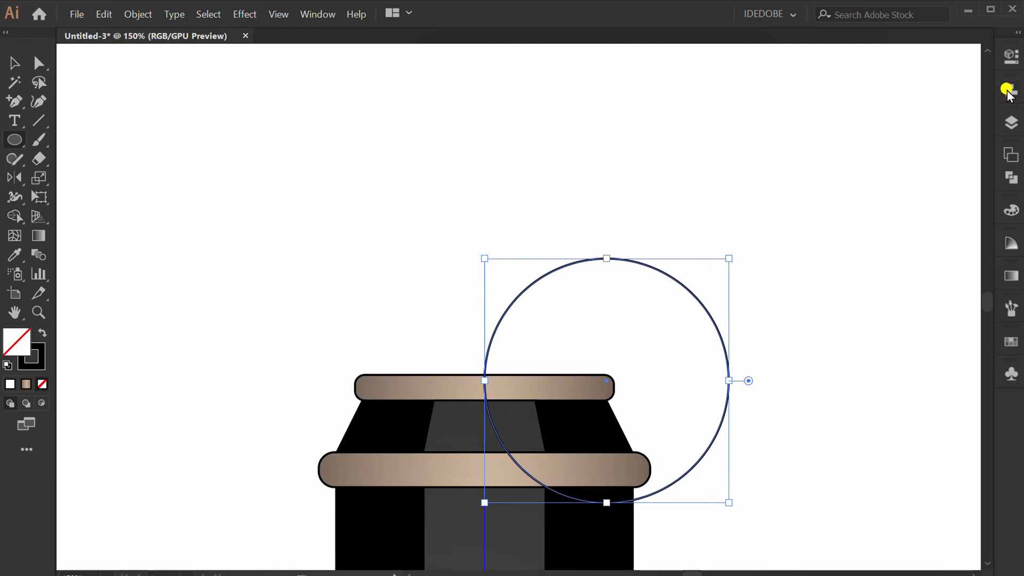
left_click(1009, 90)
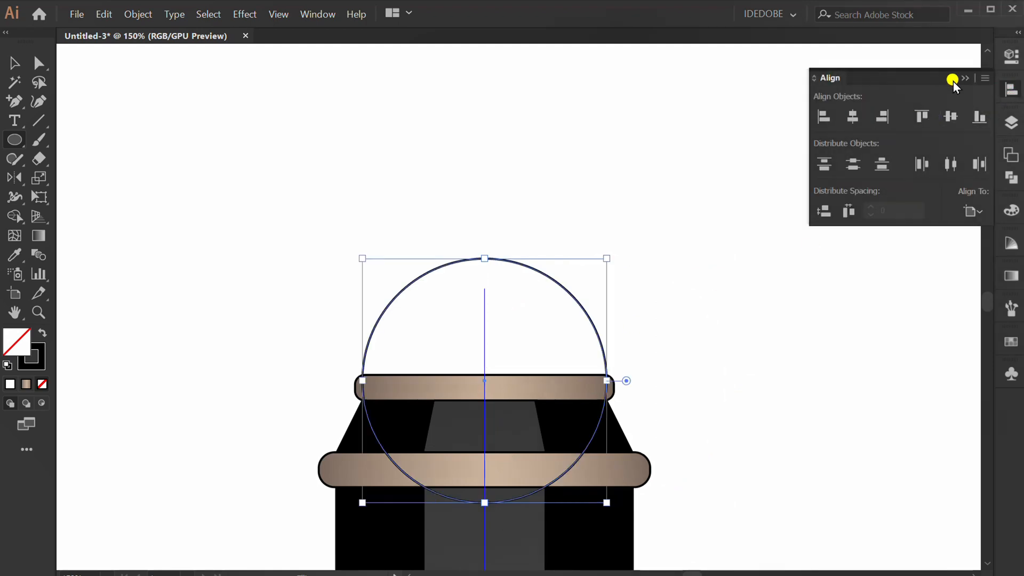
key("Up")
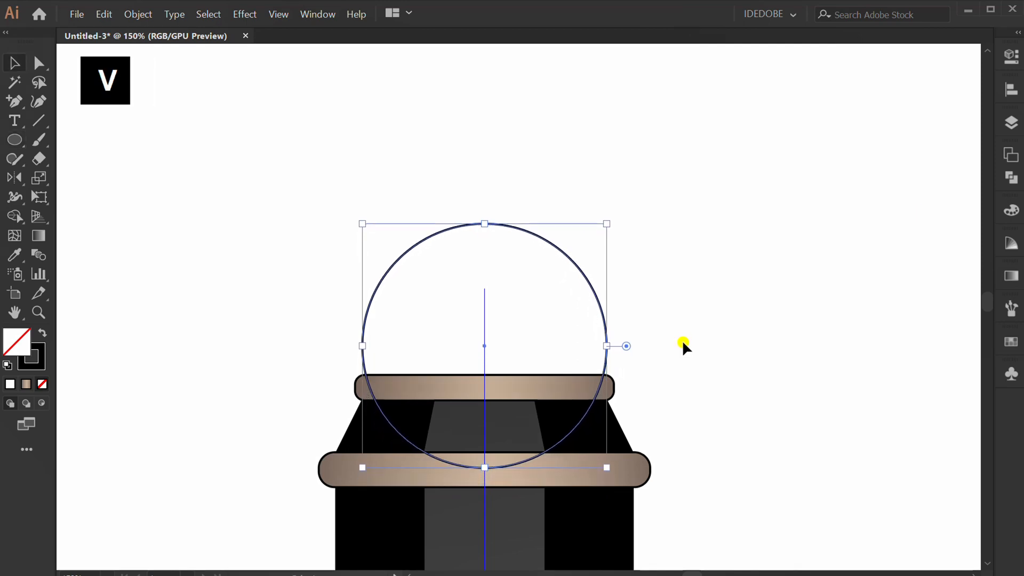
left_click(277, 388)
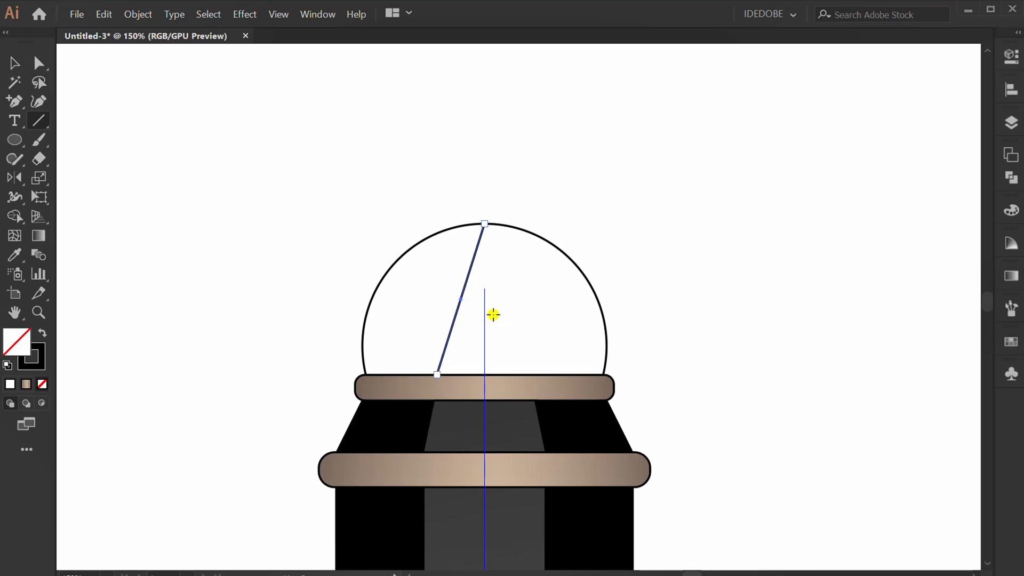
Split the dome with mirrored curves, filling outer parts black and the middle dark grey.
key("alt")
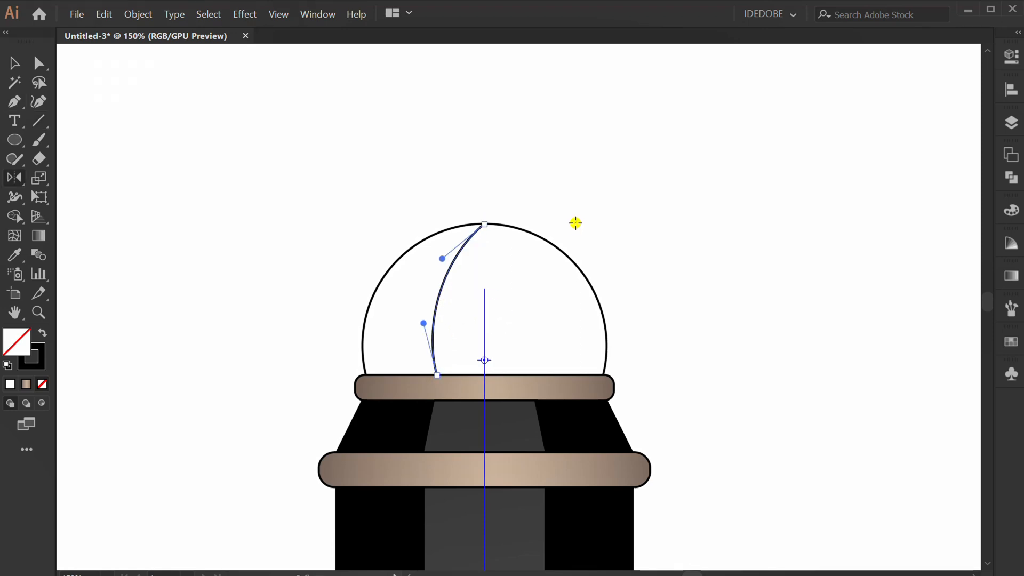
mouse_move(439, 295)
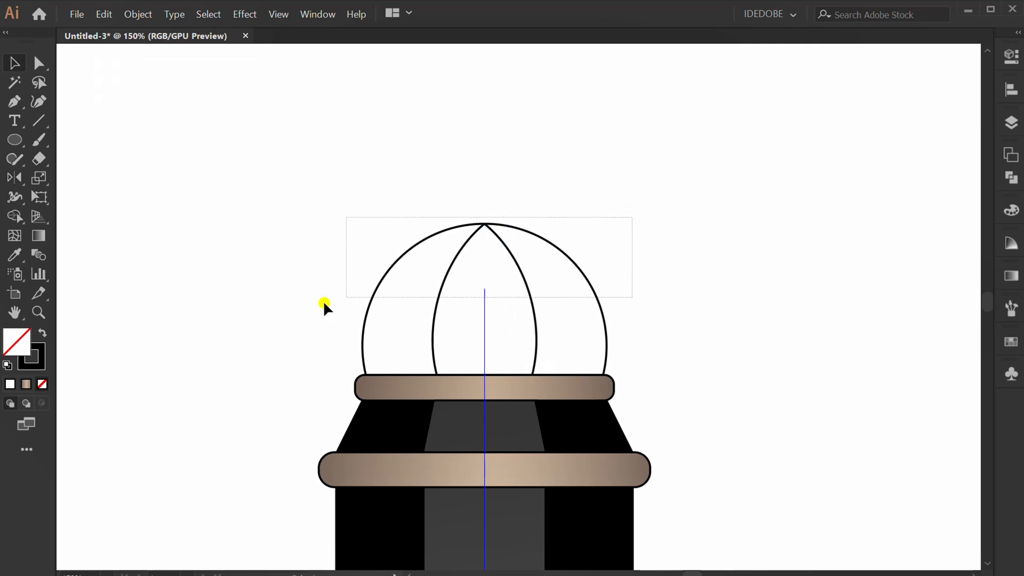
left_click(14, 216)
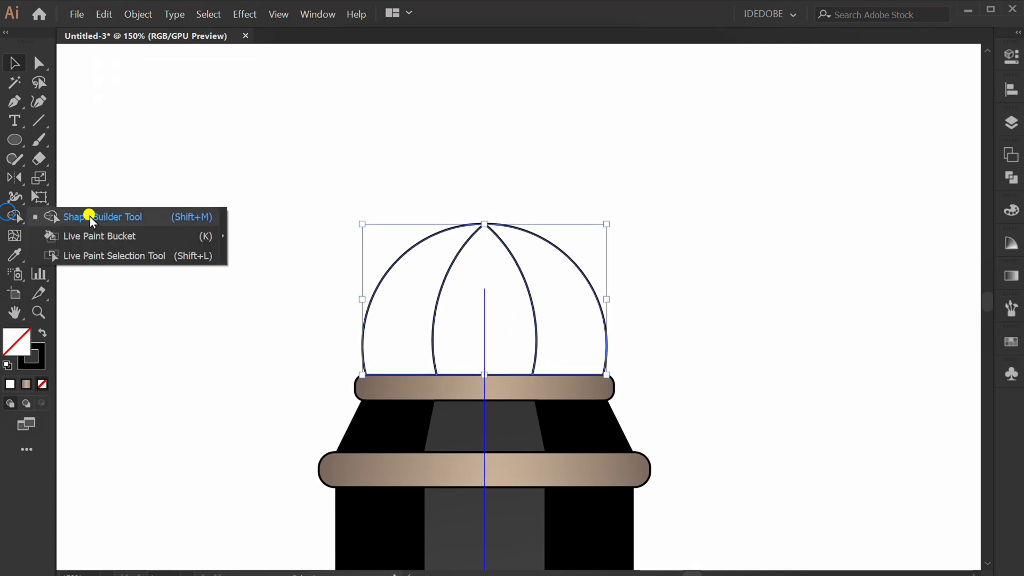
left_click(102, 217)
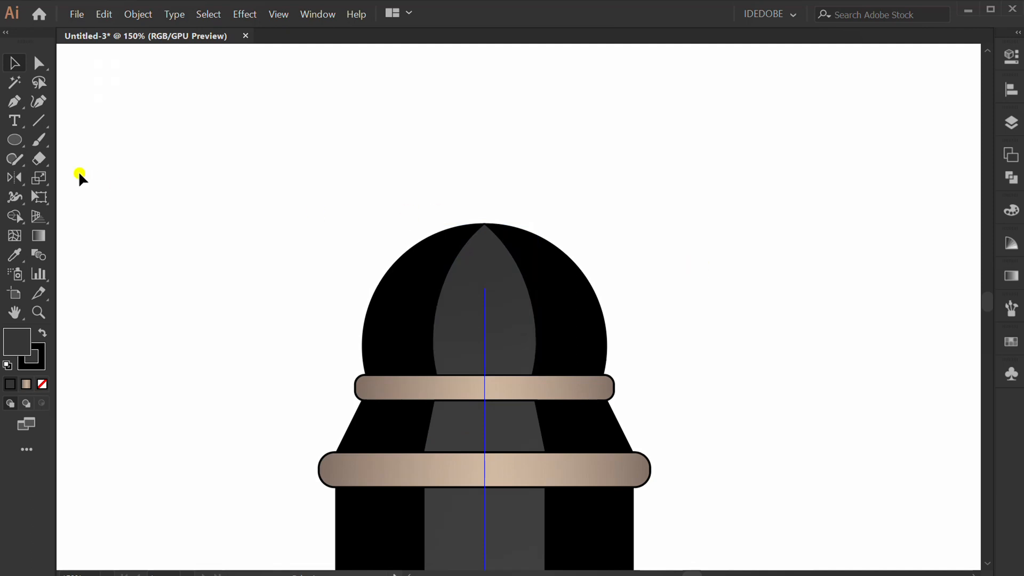
left_click(14, 140)
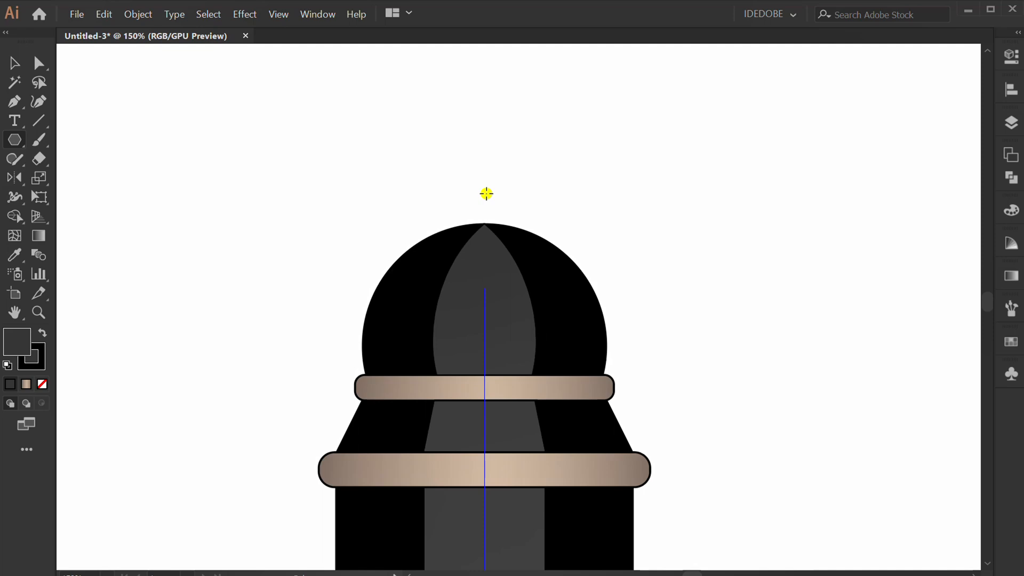
Create a narrow three-sided spike on the dome with its base curved to the dome.
left_click(486, 193)
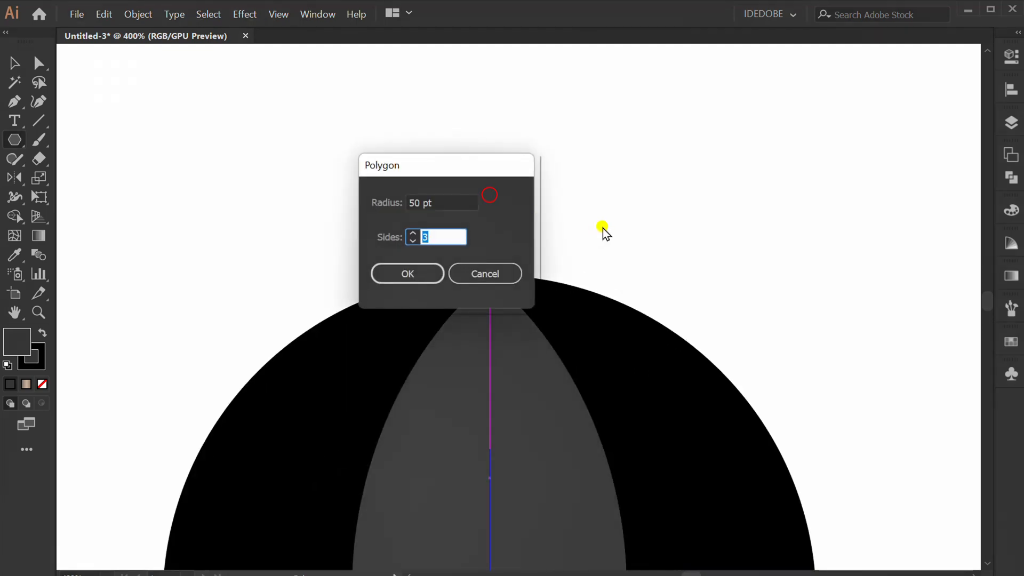
left_click(407, 273)
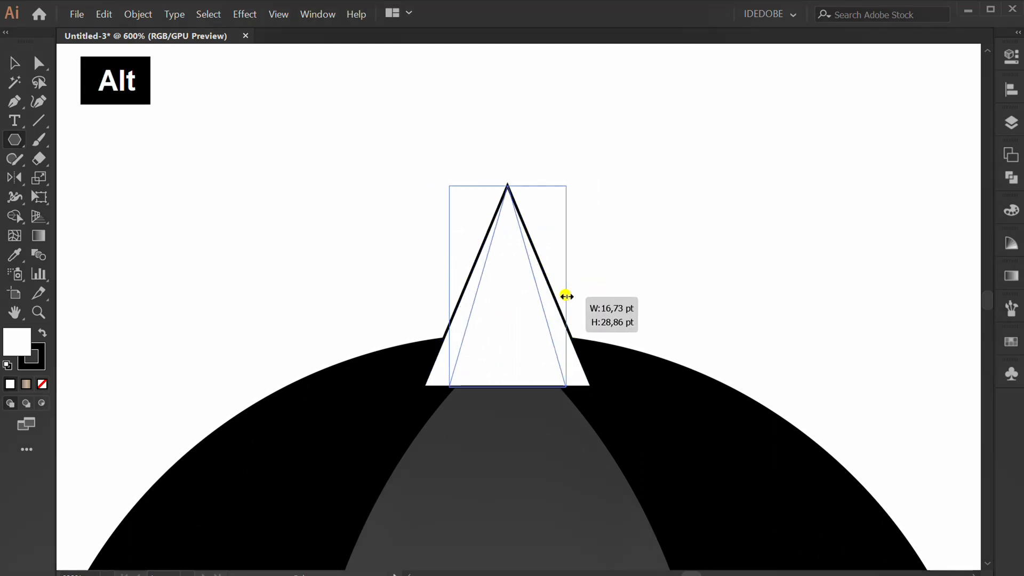
key("Up")
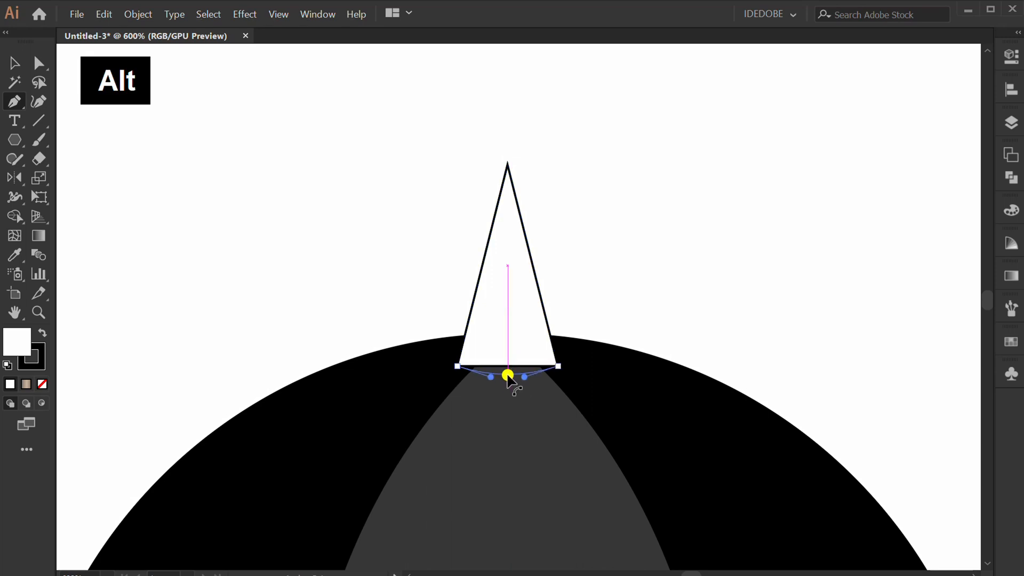
key("v")
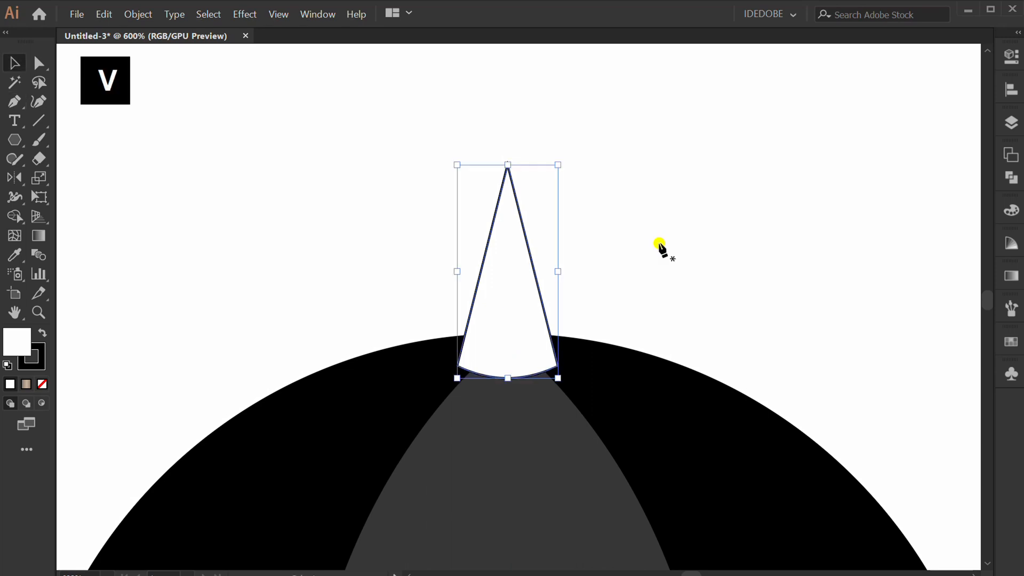
mouse_move(459, 258)
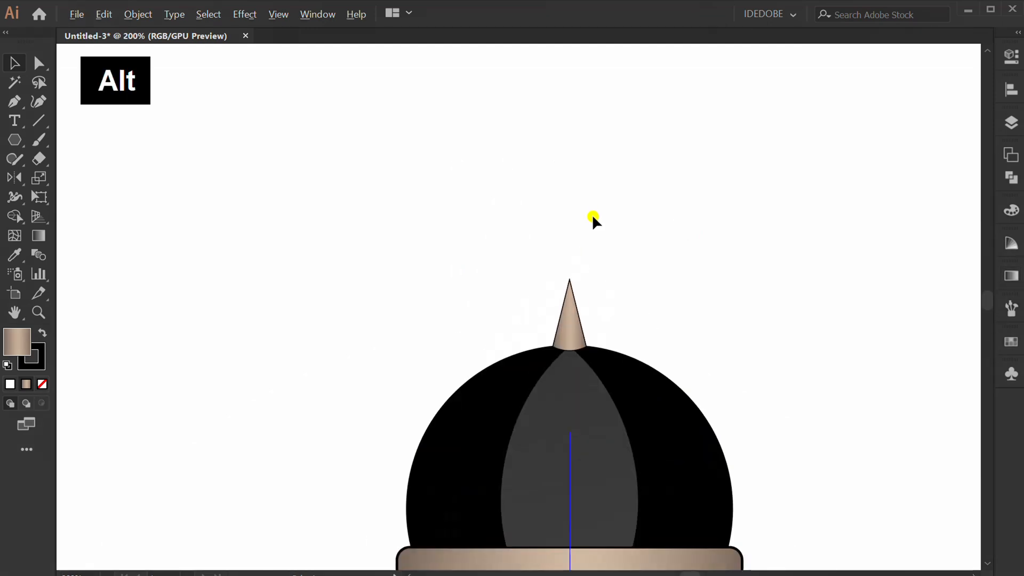
Create a black 10×10 pt circle and place it beside the spike's tip.
left_click(15, 139)
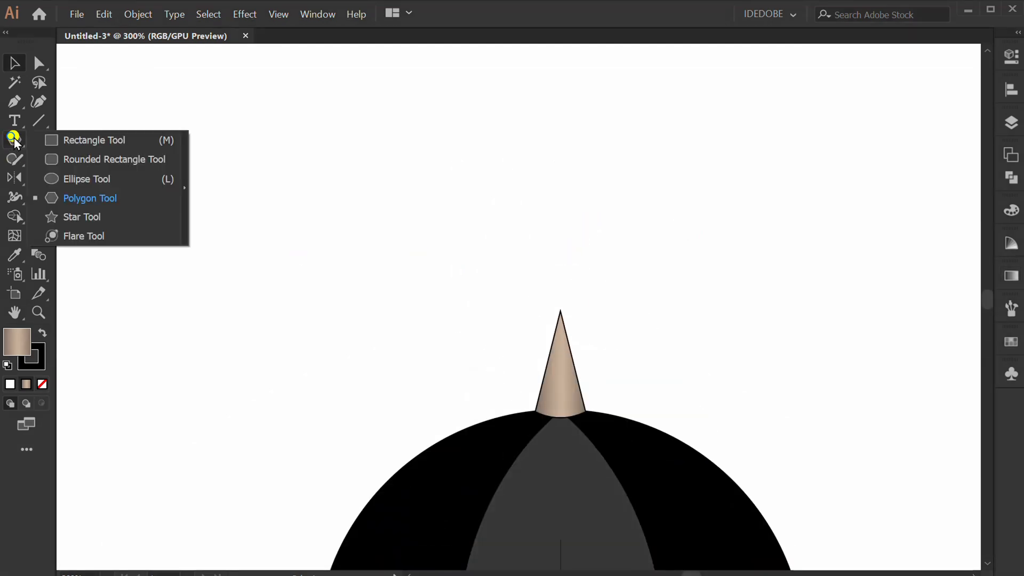
left_click(85, 179)
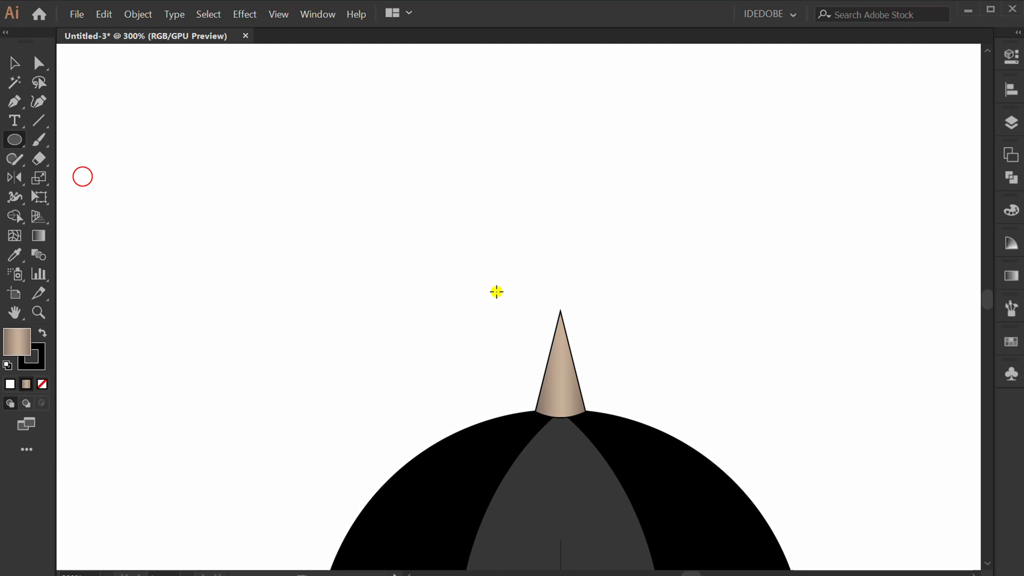
left_click(496, 291)
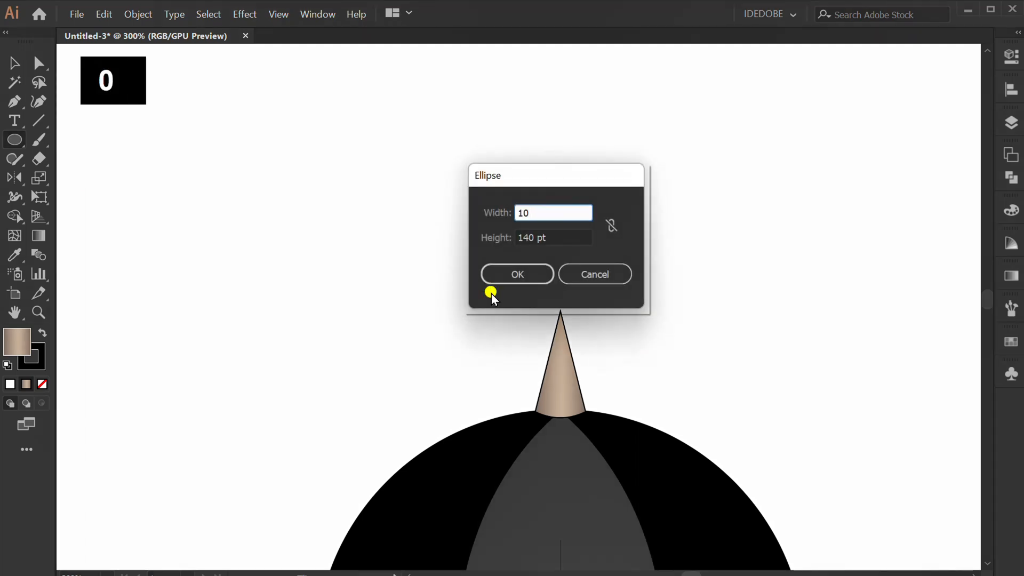
left_click(517, 273)
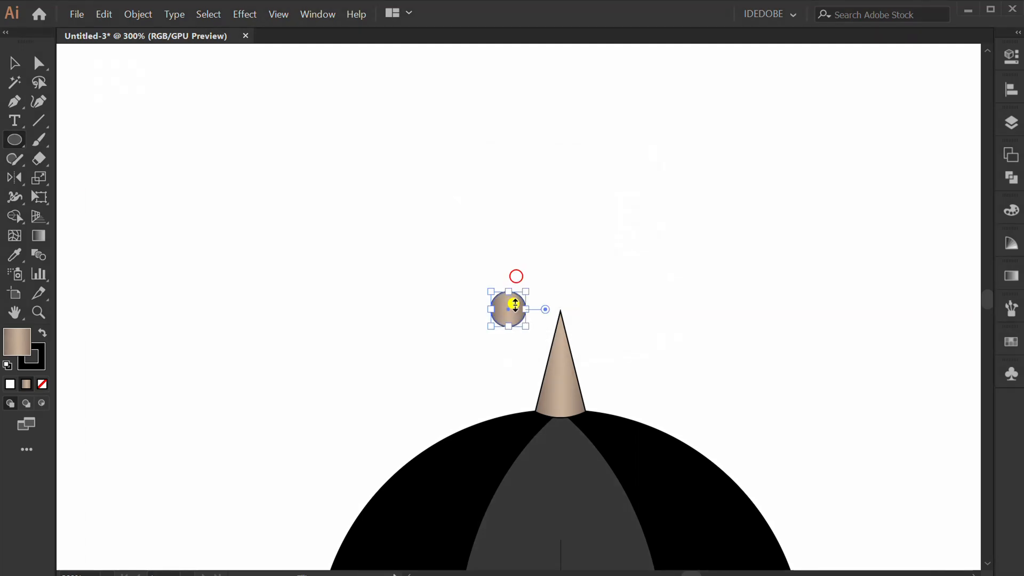
left_click(1009, 56)
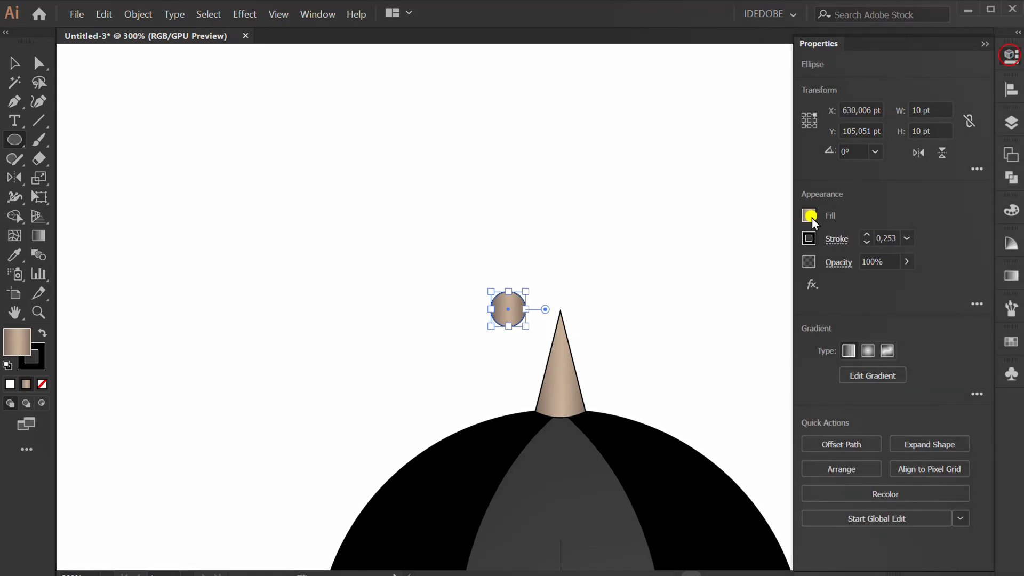
left_click(809, 215)
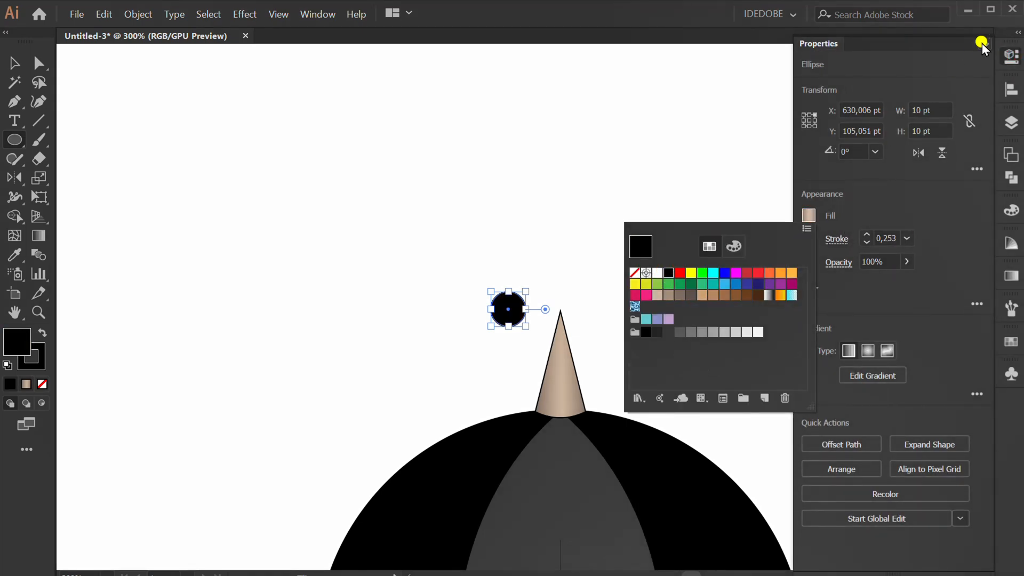
left_click(982, 43)
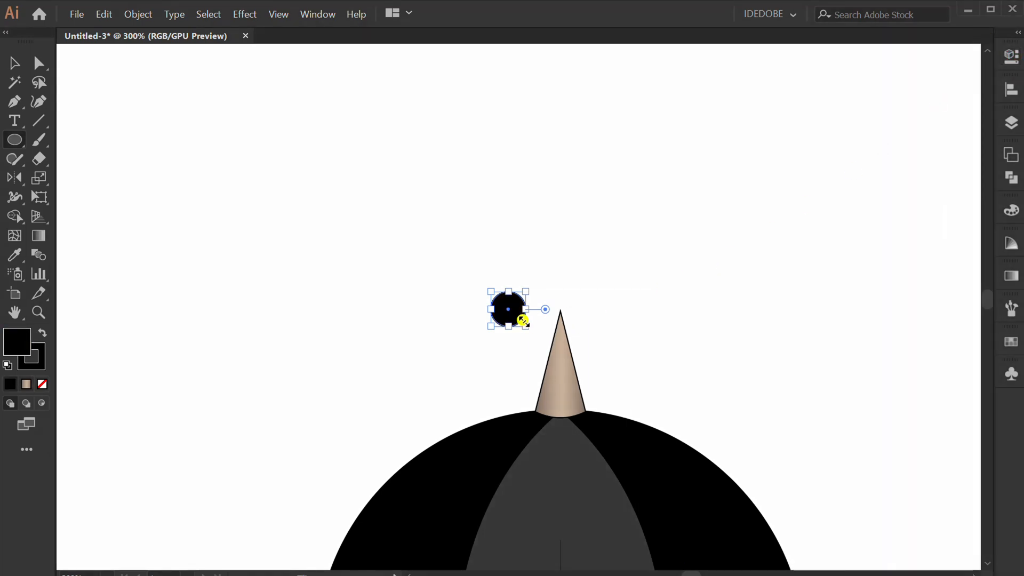
key("v")
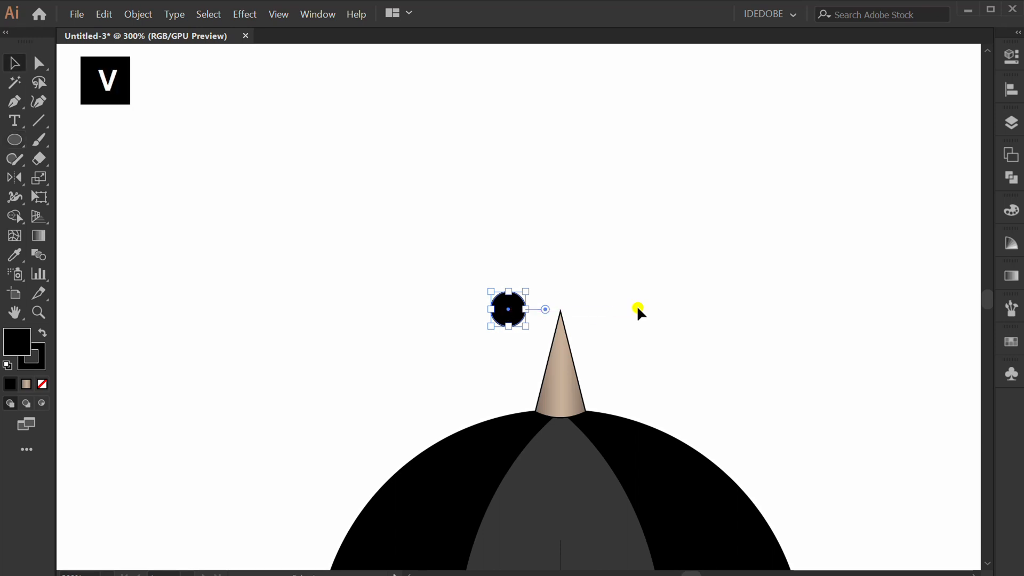
left_click(560, 362)
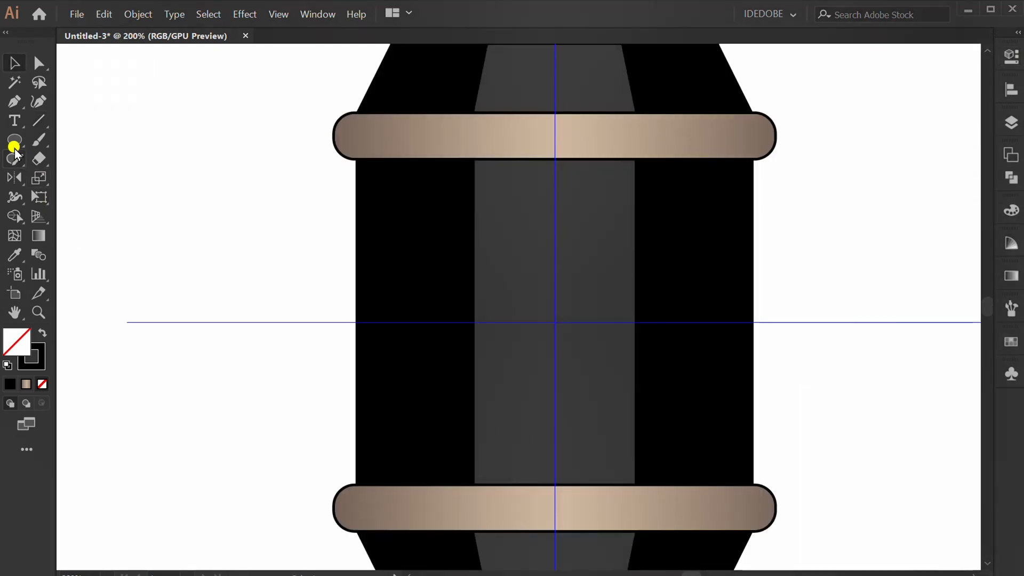
Draw a 60 pt-wide white window, centre it horizontally, and raise its top into a peak.
left_click(14, 140)
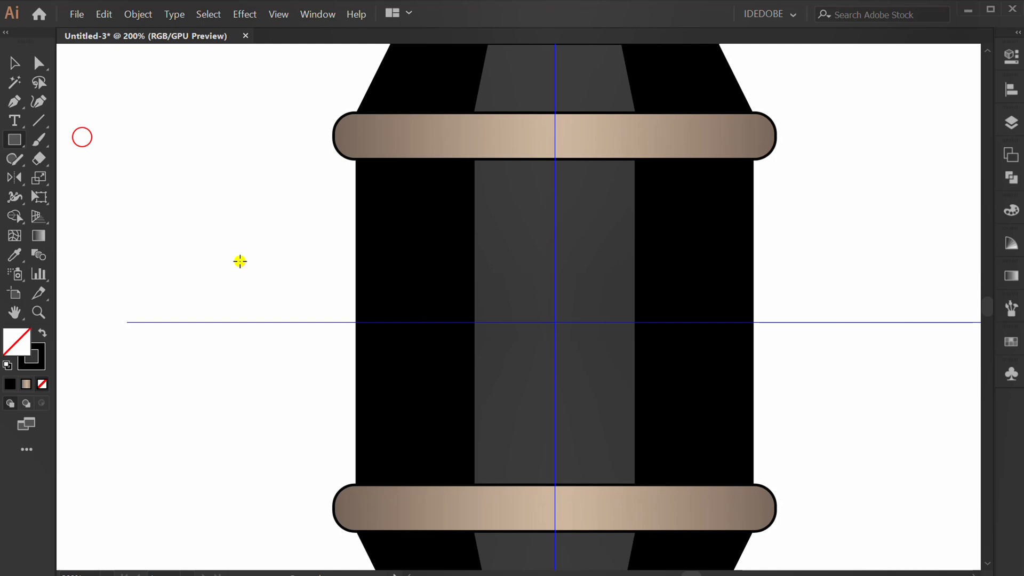
left_click(240, 261)
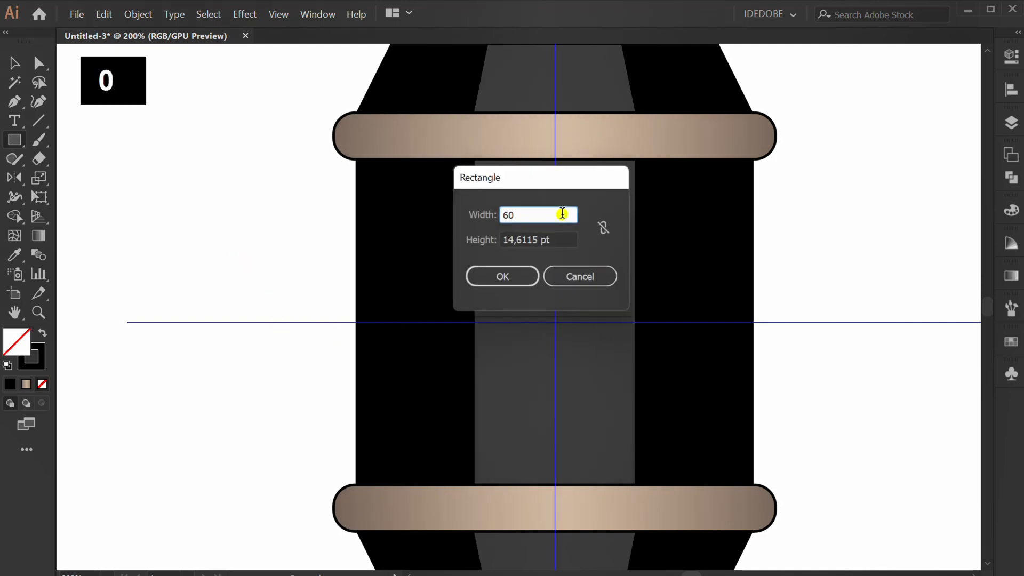
left_click(501, 276)
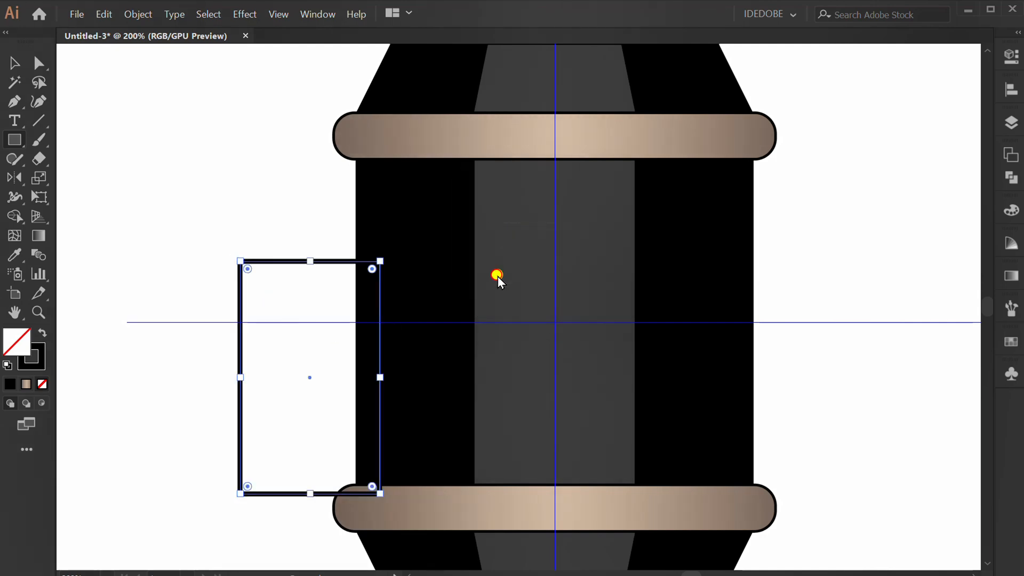
left_click(1010, 90)
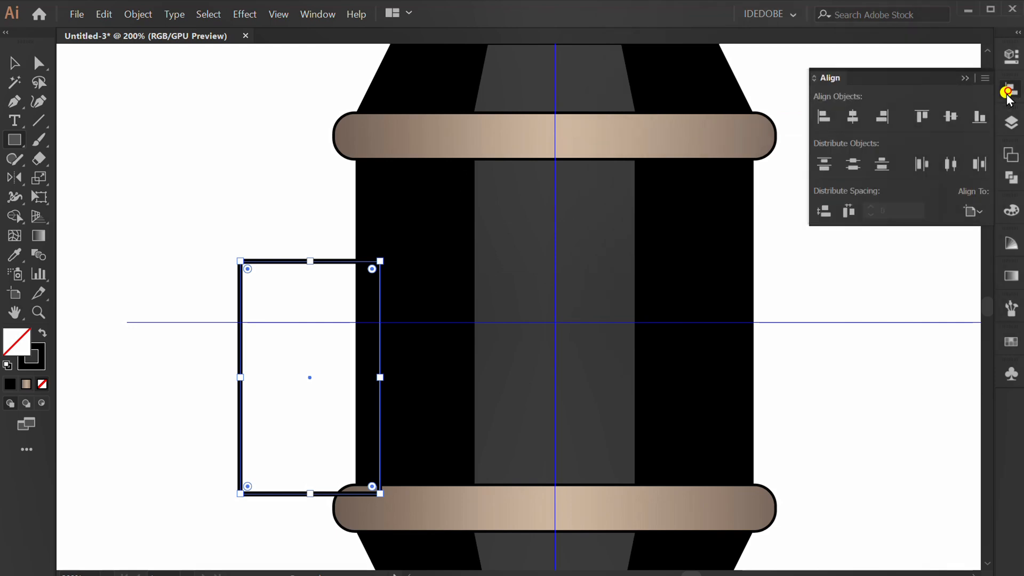
left_click(851, 116)
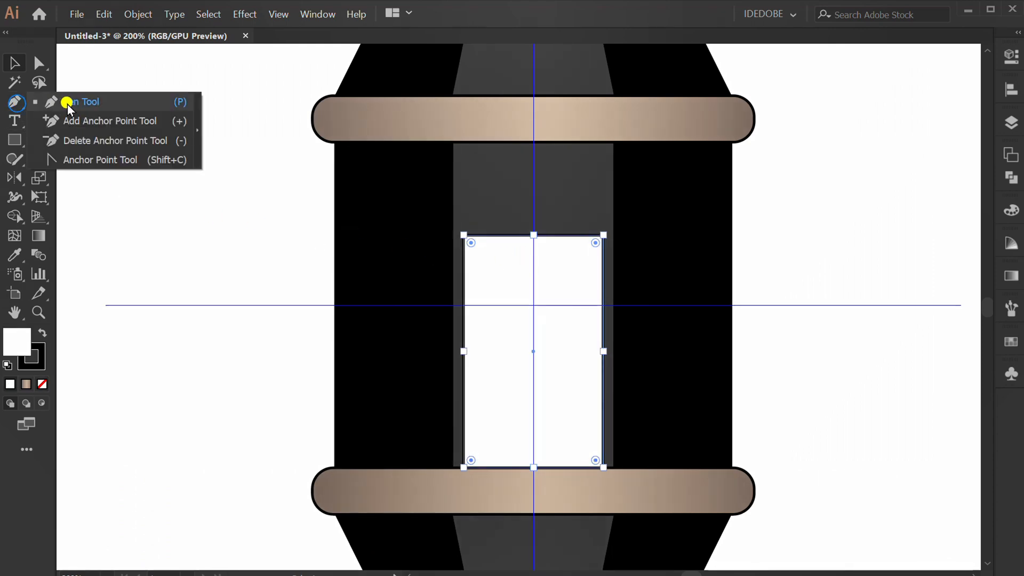
left_click(84, 102)
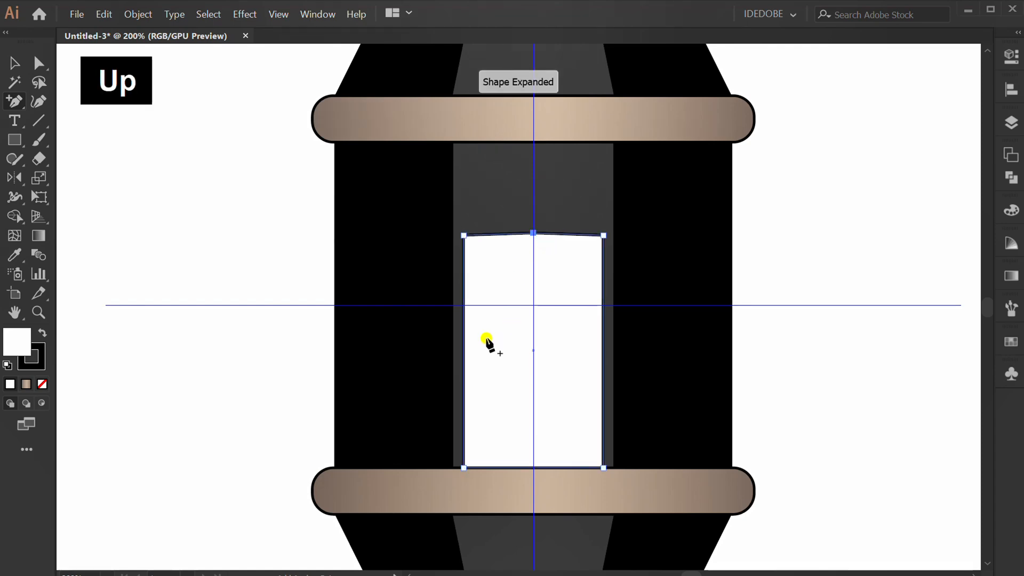
key("v")
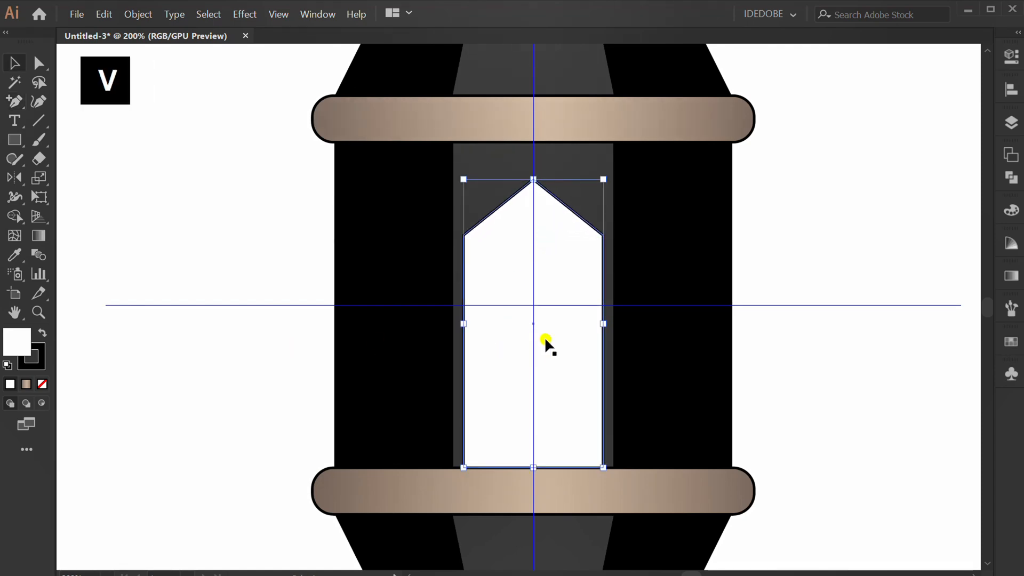
Fill the window with a yellow-to-orange radial gradient and adjust how far the glow spreads.
left_click(1010, 276)
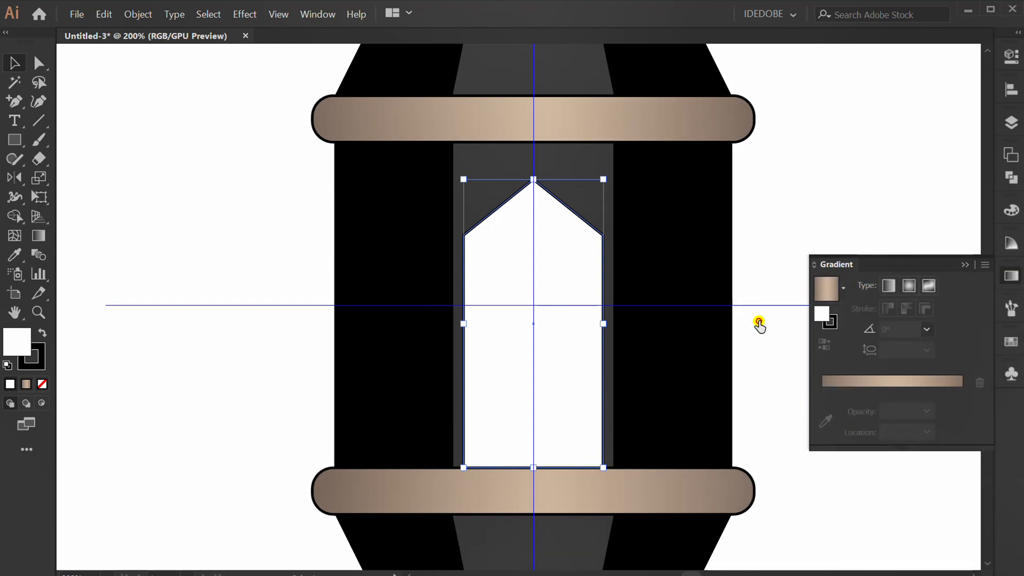
left_click(908, 285)
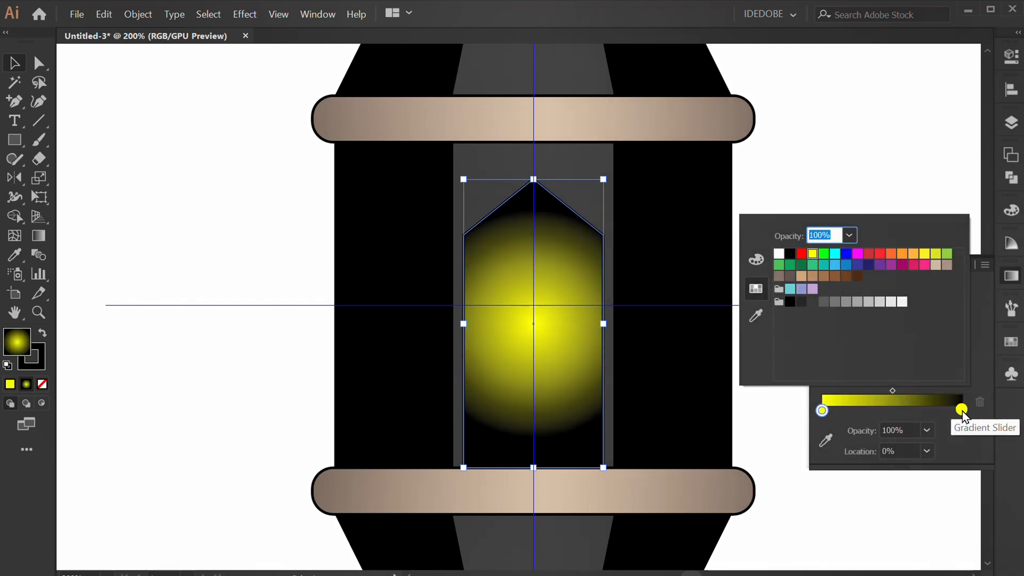
left_click(914, 253)
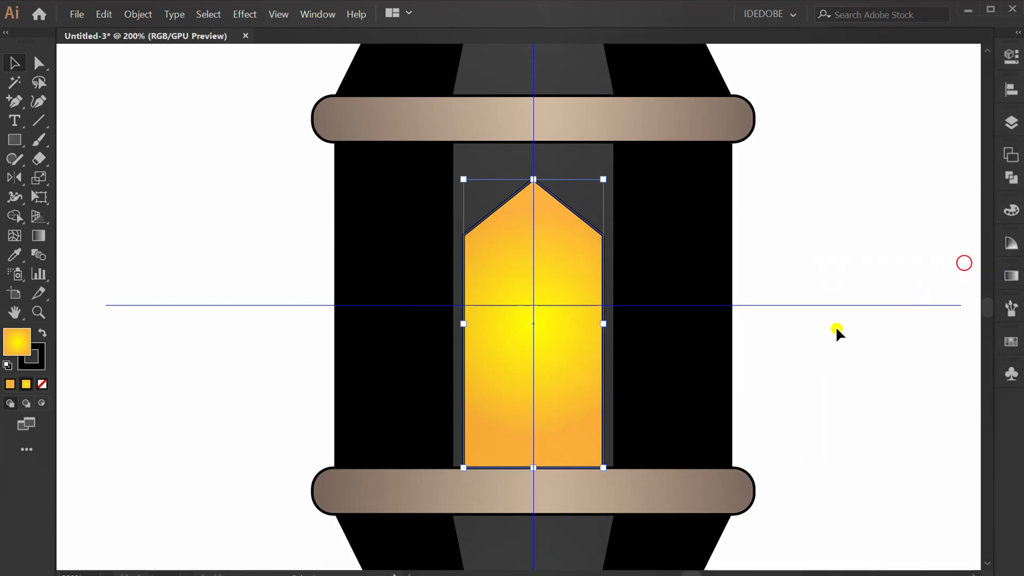
left_click(532, 324)
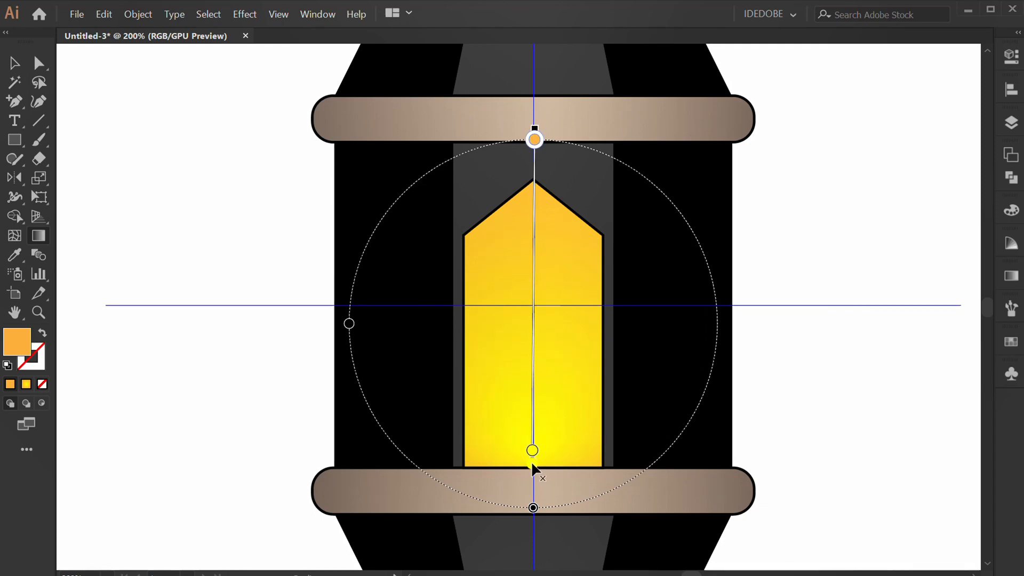
left_click(812, 382)
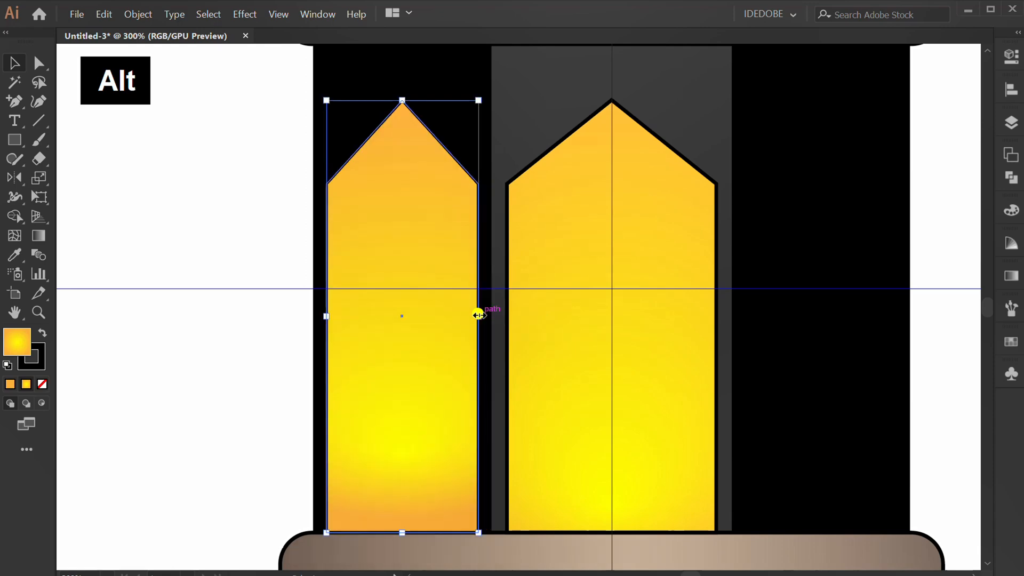
Edit the narrower copy's radial glow directly on the shape with the Gradient tool.
key("g")
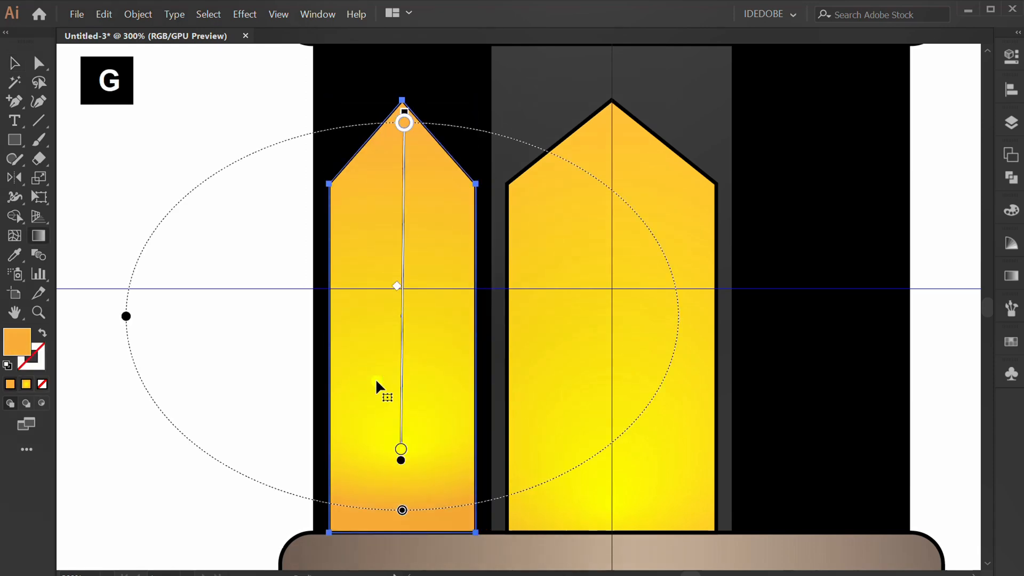